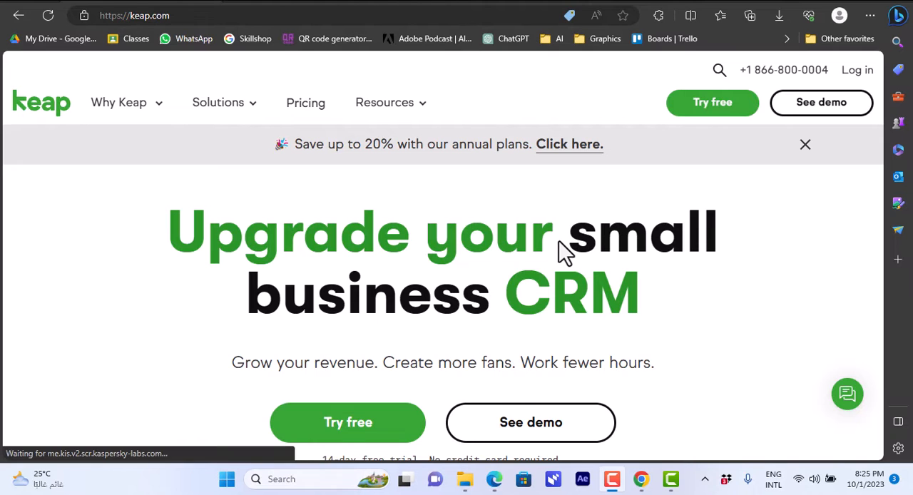
# Scroll the Keap homepage down to the Keap Academy, User Community and Content Library sections
pyautogui.click(848, 394)
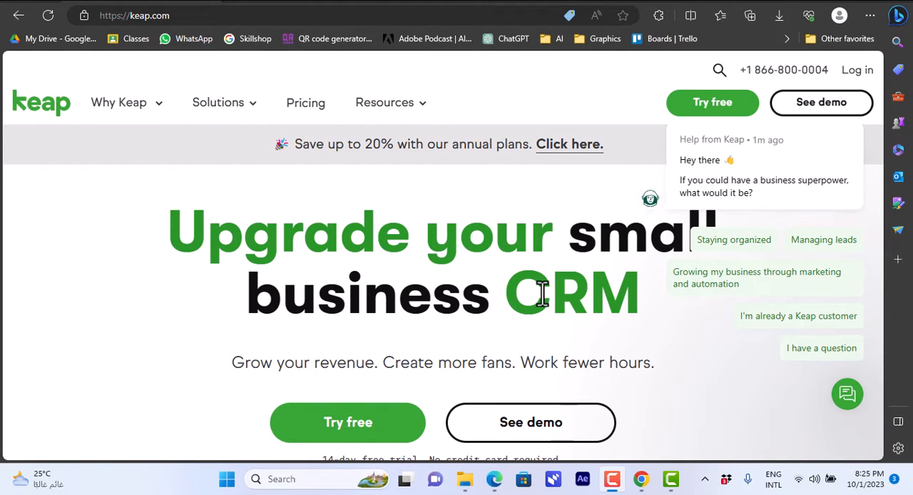
pyautogui.moveTo(733, 240)
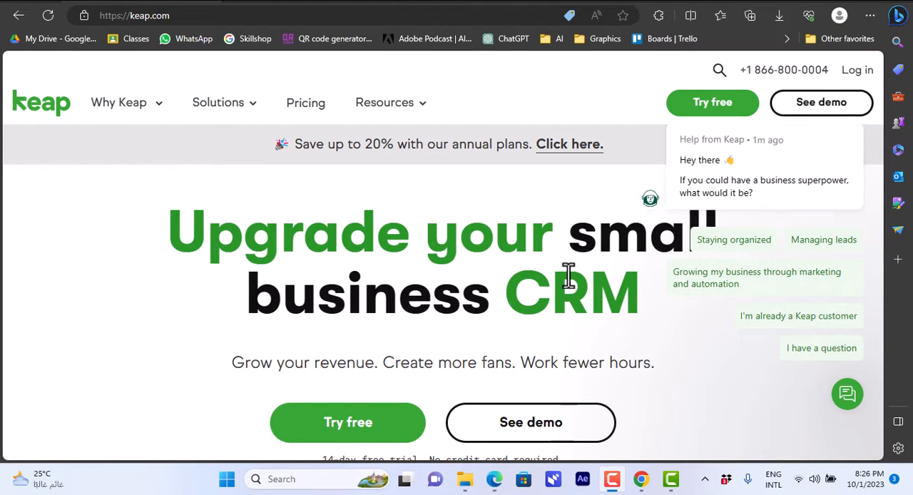
pyautogui.moveTo(389, 282)
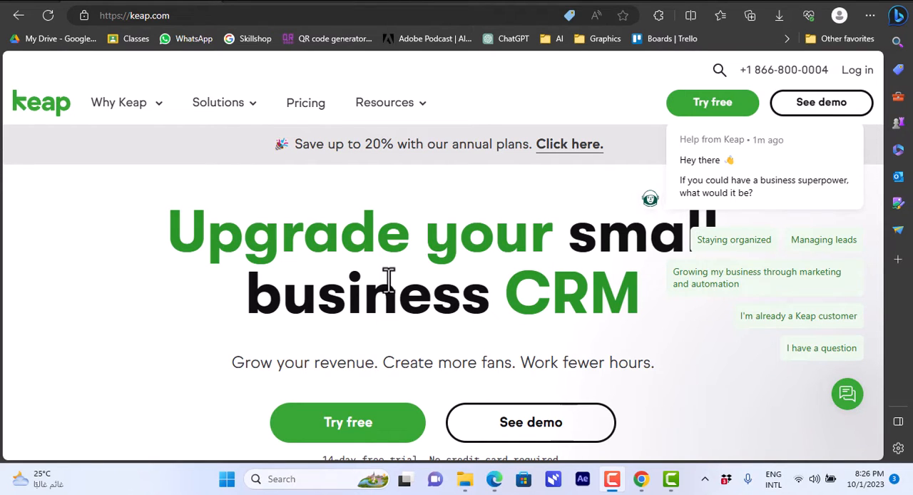
pyautogui.click(384, 102)
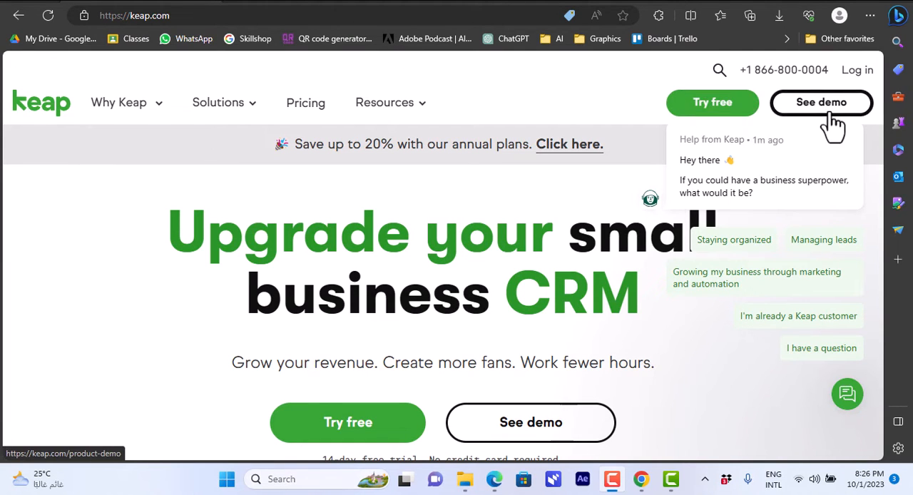
pyautogui.moveTo(710, 118)
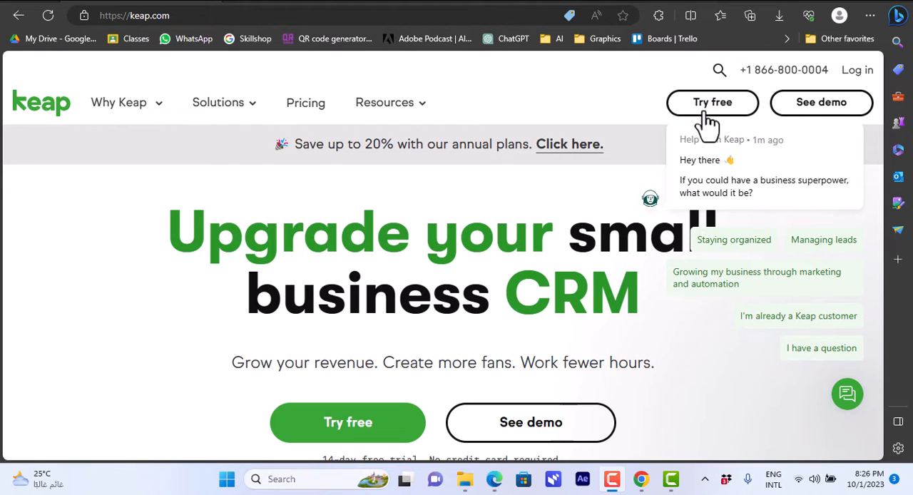
pyautogui.moveTo(175, 89)
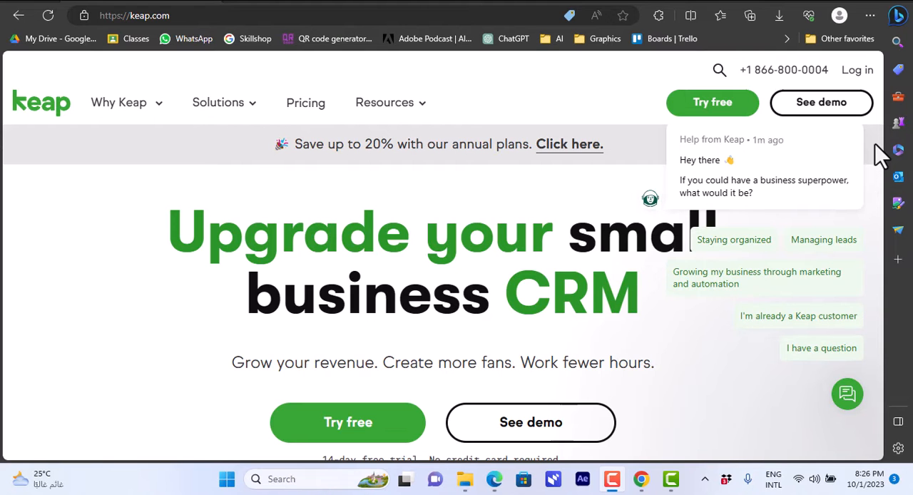
pyautogui.scroll(-3)
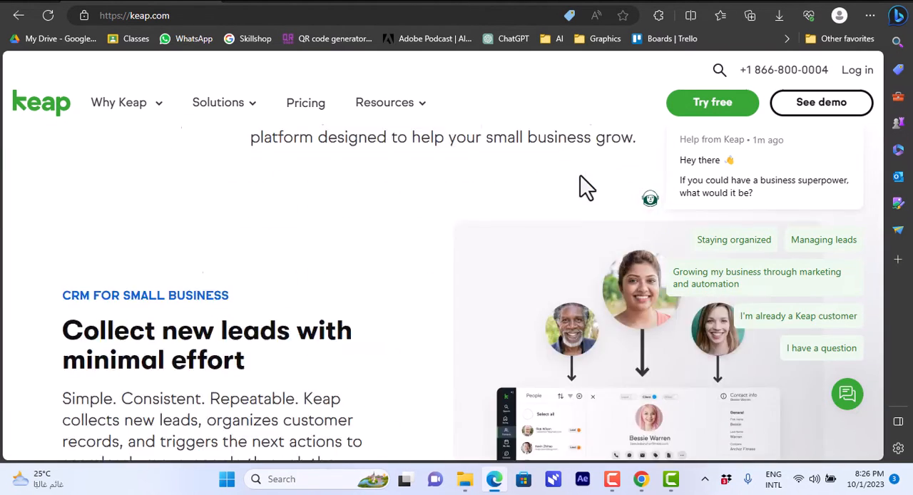
pyautogui.scroll(-3)
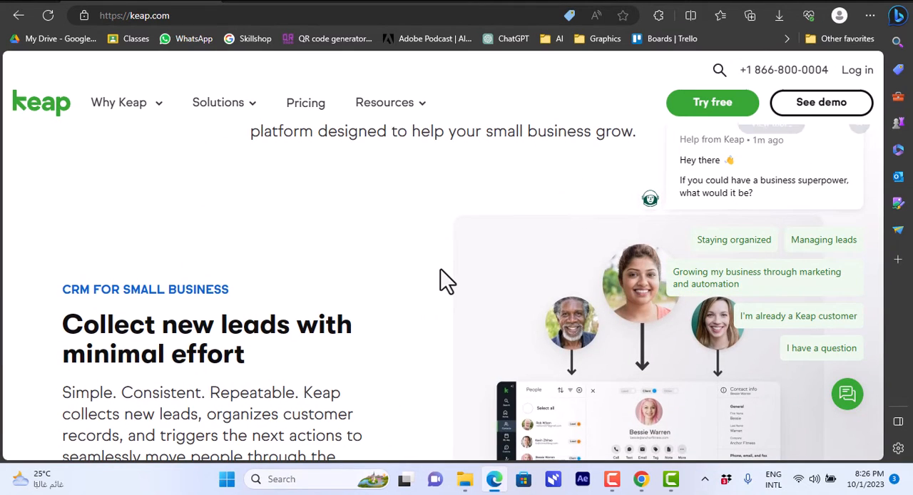
pyautogui.moveTo(442, 282)
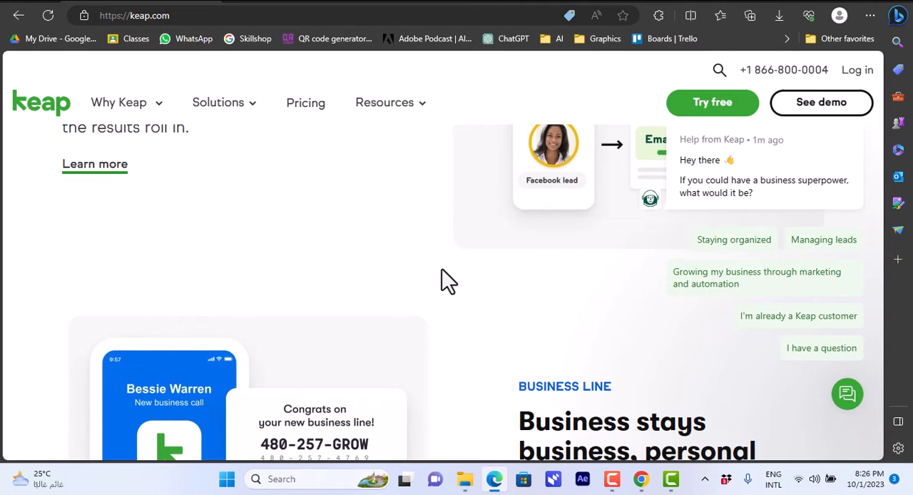
pyautogui.scroll(-3)
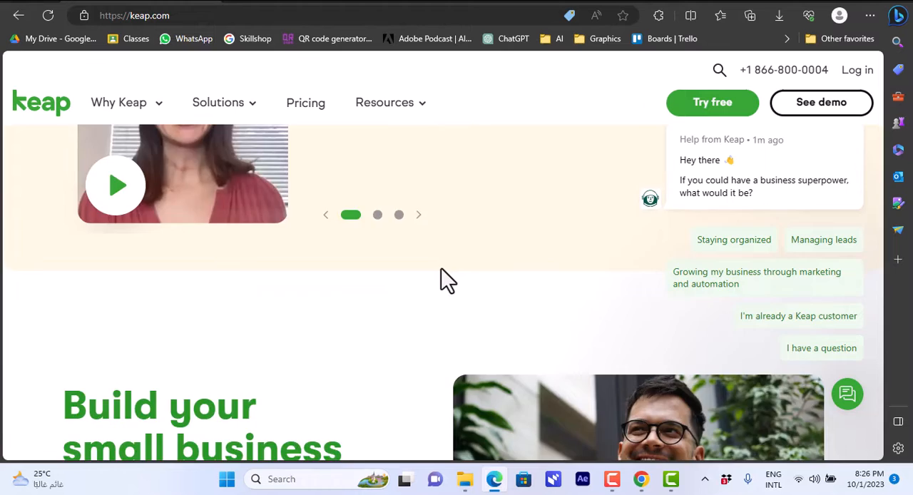
pyautogui.scroll(-3)
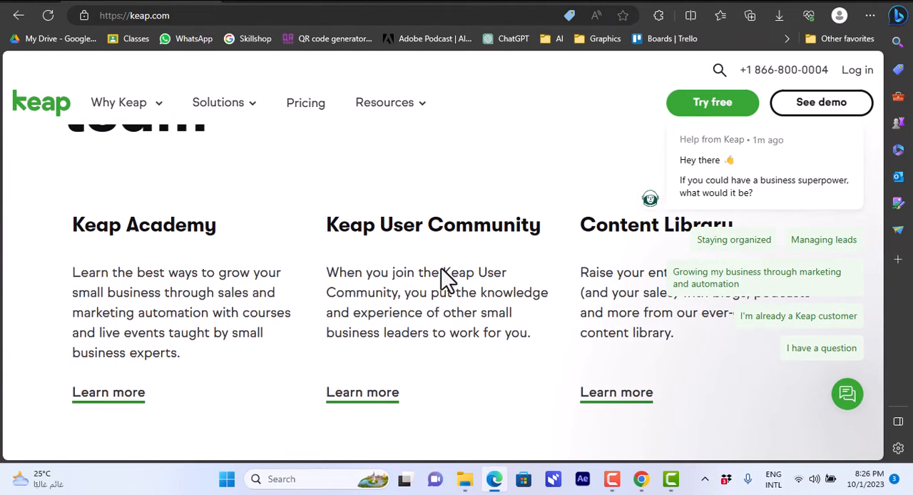
pyautogui.moveTo(578, 271)
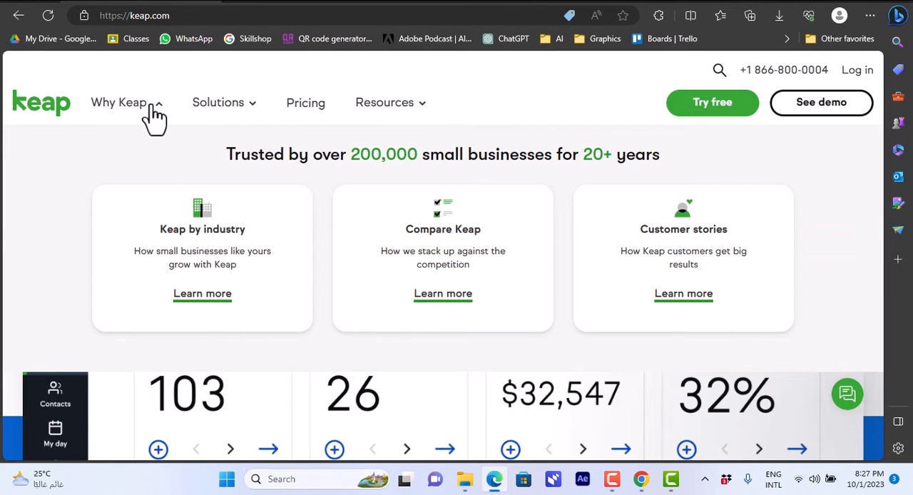
pyautogui.moveTo(132, 107)
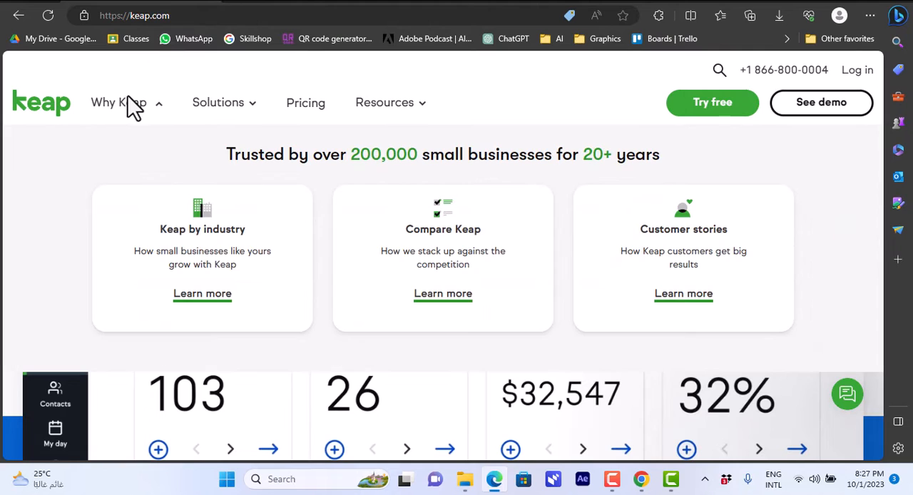
pyautogui.moveTo(167, 175)
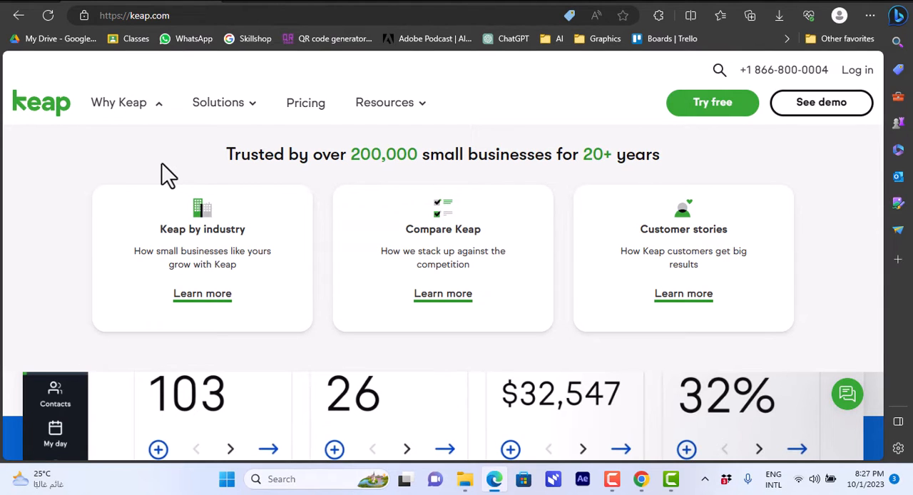
pyautogui.moveTo(210, 217)
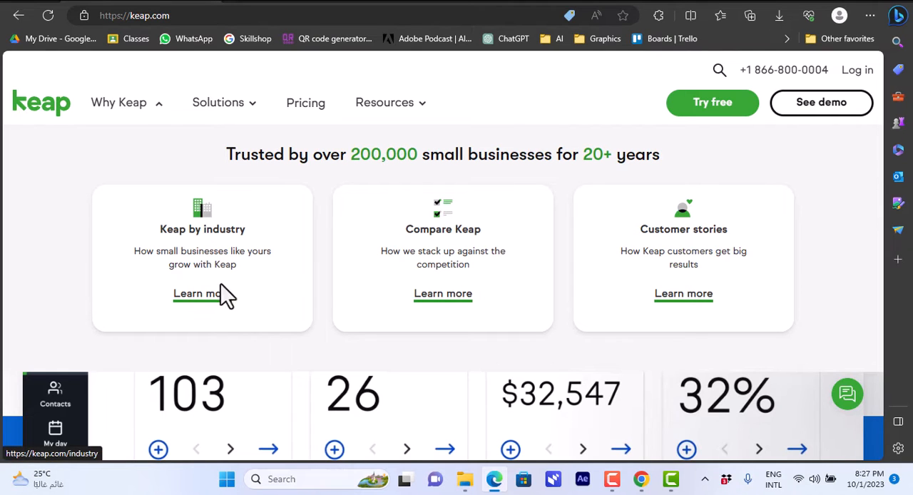
pyautogui.moveTo(443, 297)
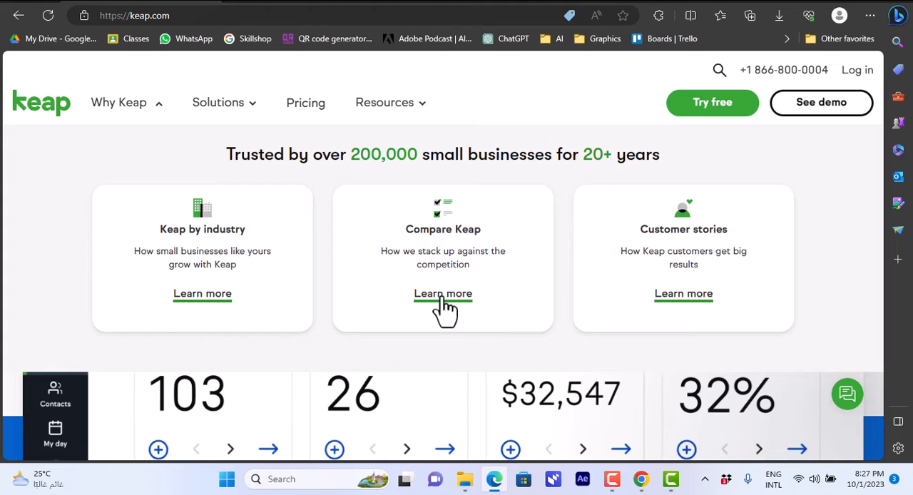
pyautogui.moveTo(443, 294)
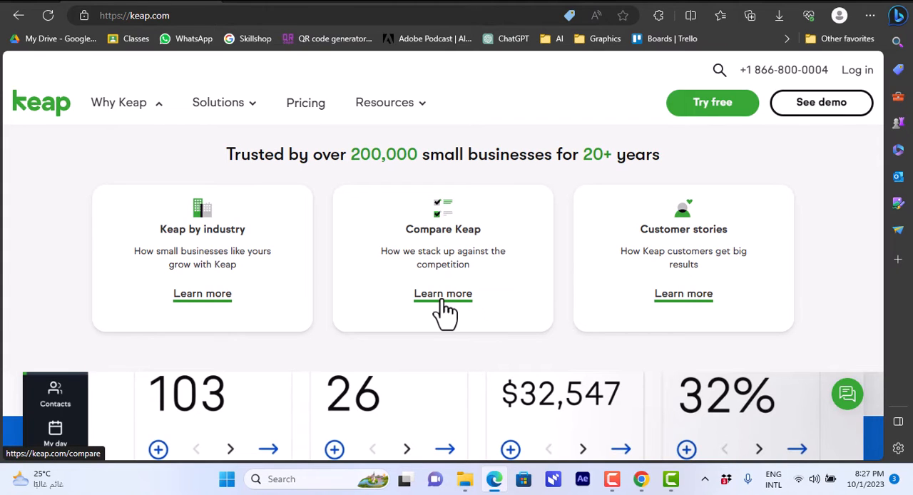
pyautogui.moveTo(646, 293)
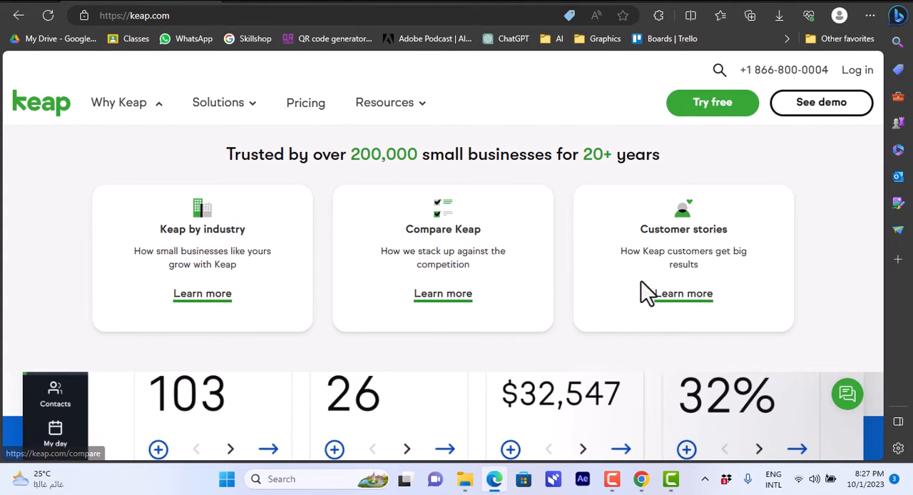
# Show the Why Keap links, then open the Solutions menu listing Organize, Market, Sell and Grow
pyautogui.click(218, 102)
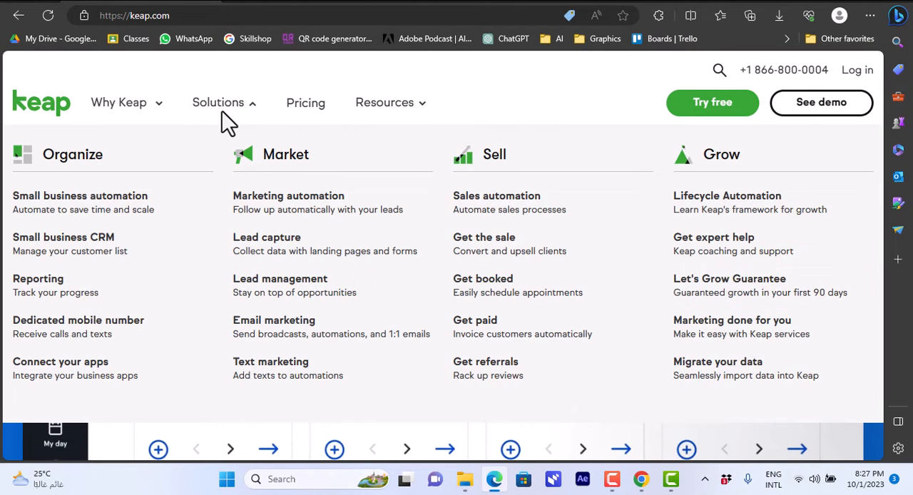
pyautogui.moveTo(221, 118)
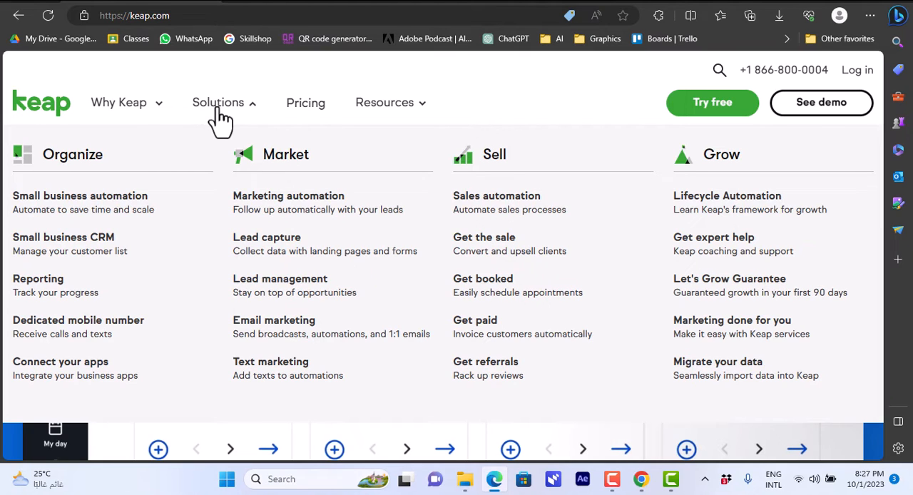
pyautogui.moveTo(246, 118)
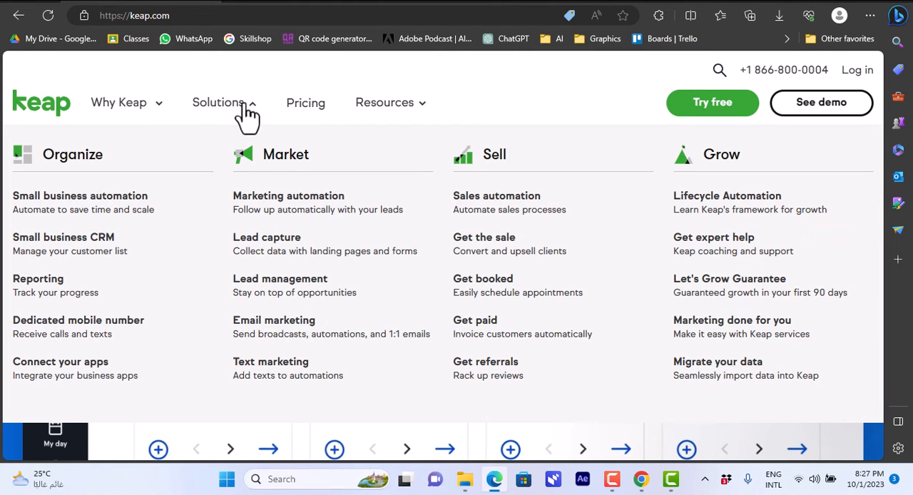
pyautogui.moveTo(68, 357)
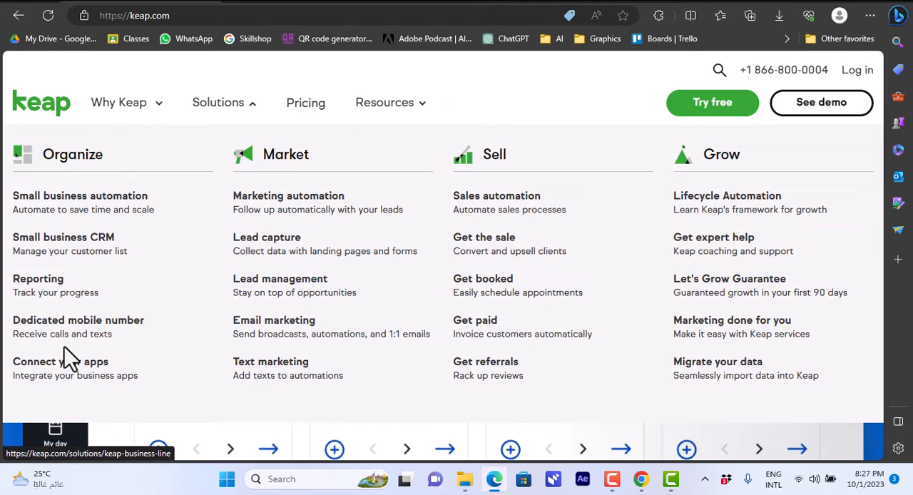
pyautogui.moveTo(314, 214)
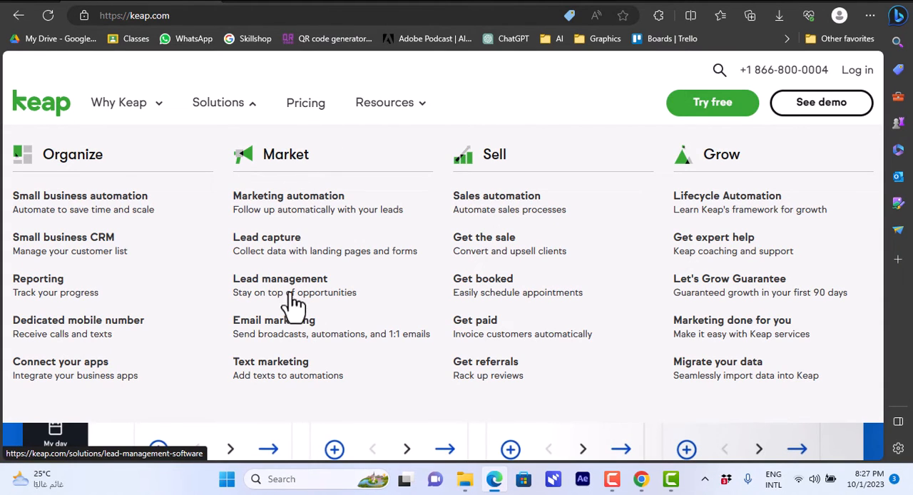
pyautogui.moveTo(496, 198)
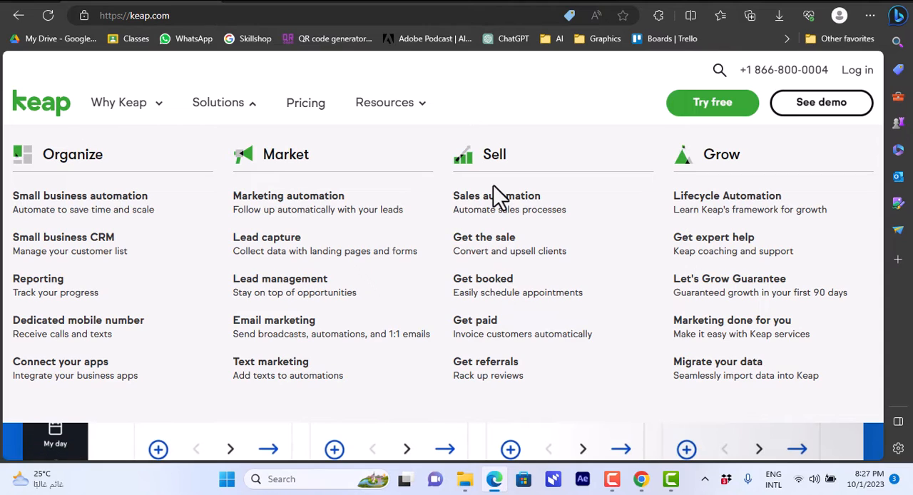
pyautogui.moveTo(497, 250)
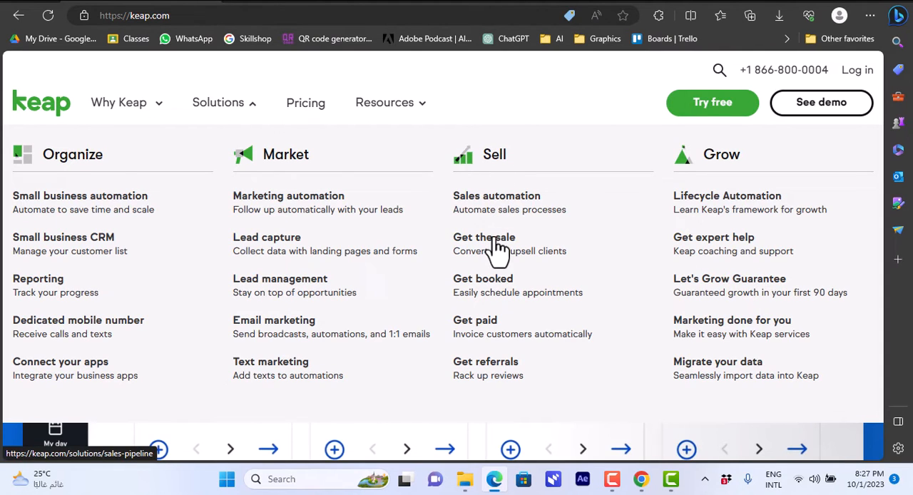
pyautogui.moveTo(499, 357)
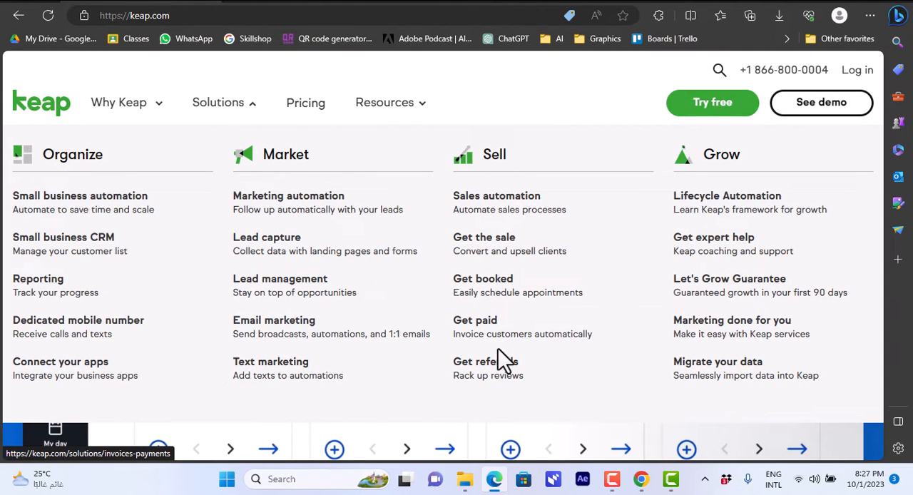
pyautogui.moveTo(724, 199)
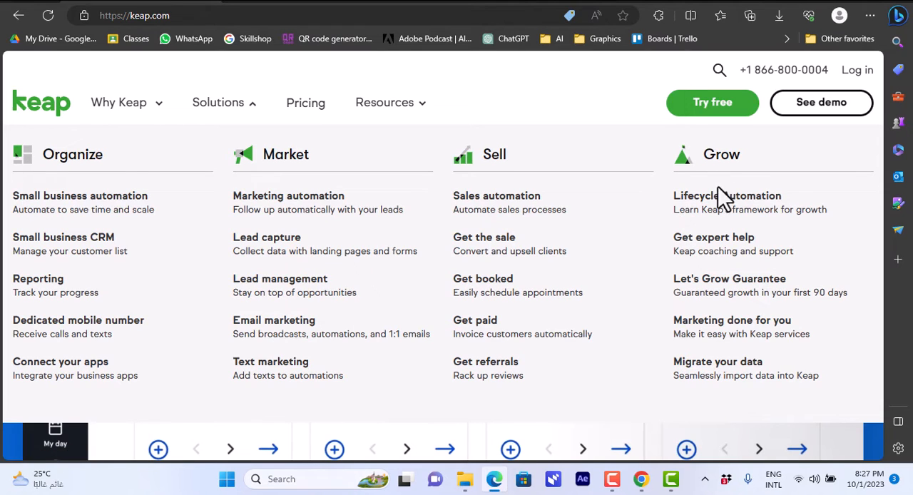
pyautogui.moveTo(706, 274)
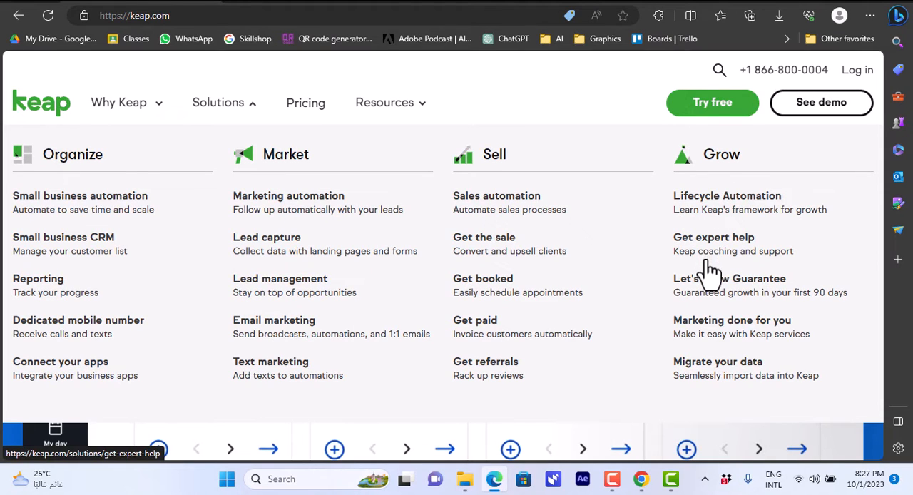
pyautogui.moveTo(714, 299)
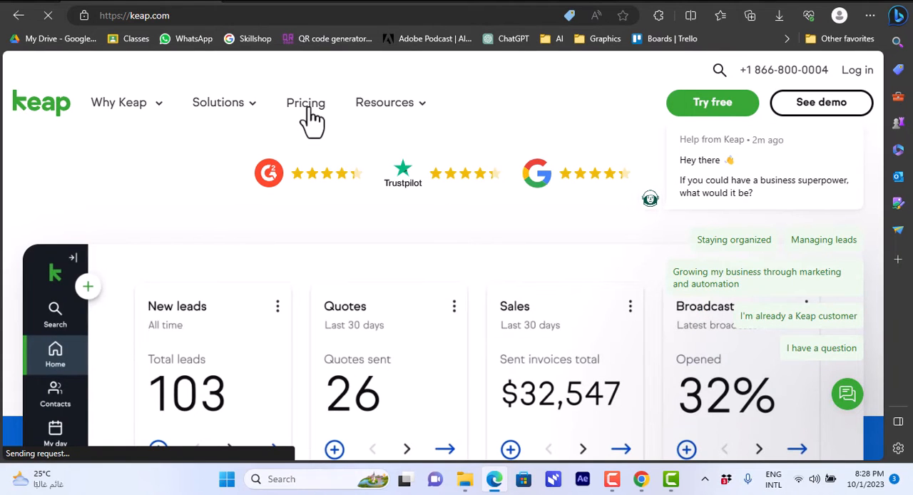
# Open the Pricing page and switch the Pro and Max plans to monthly billing ($199, $289)
pyautogui.click(306, 102)
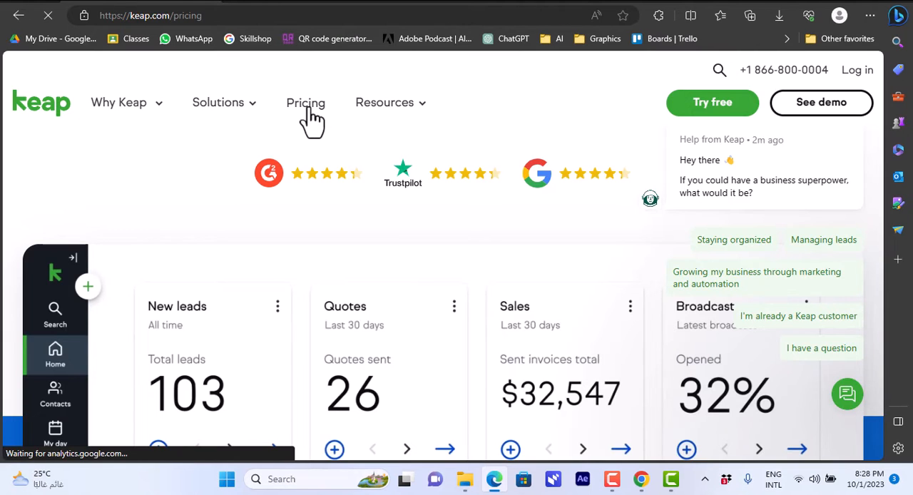
pyautogui.click(305, 102)
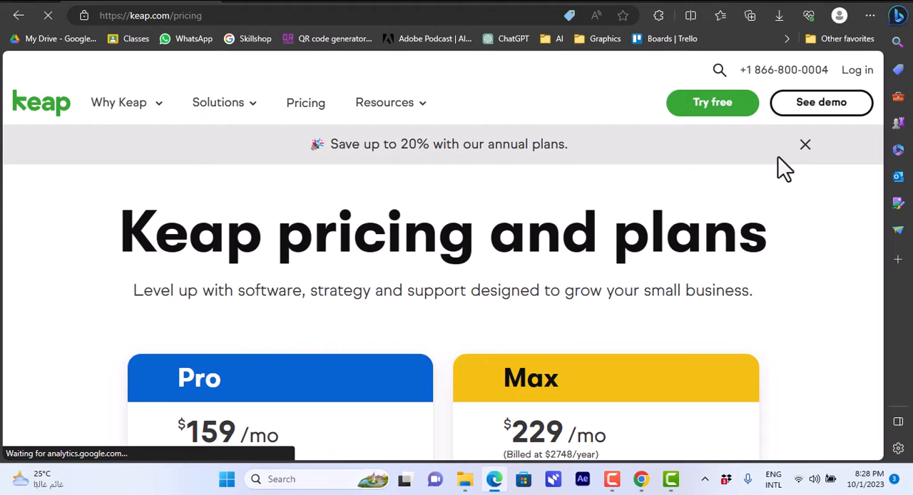
pyautogui.click(805, 144)
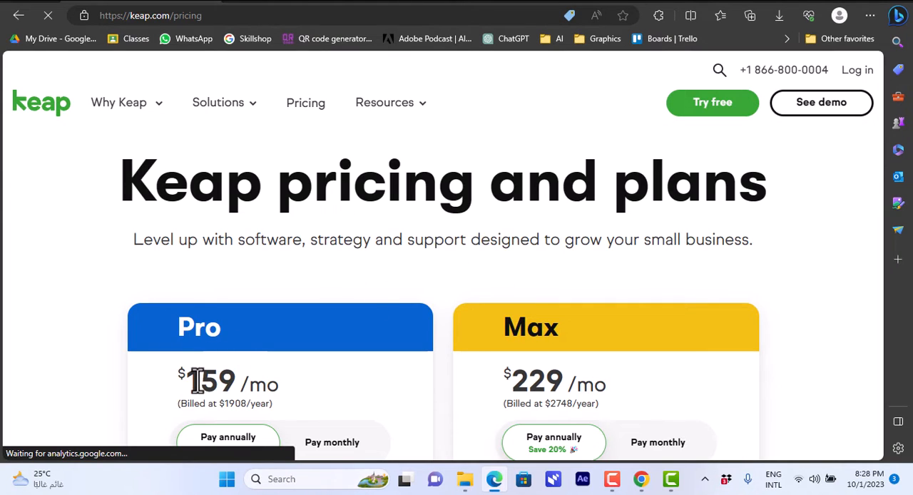
pyautogui.moveTo(446, 367)
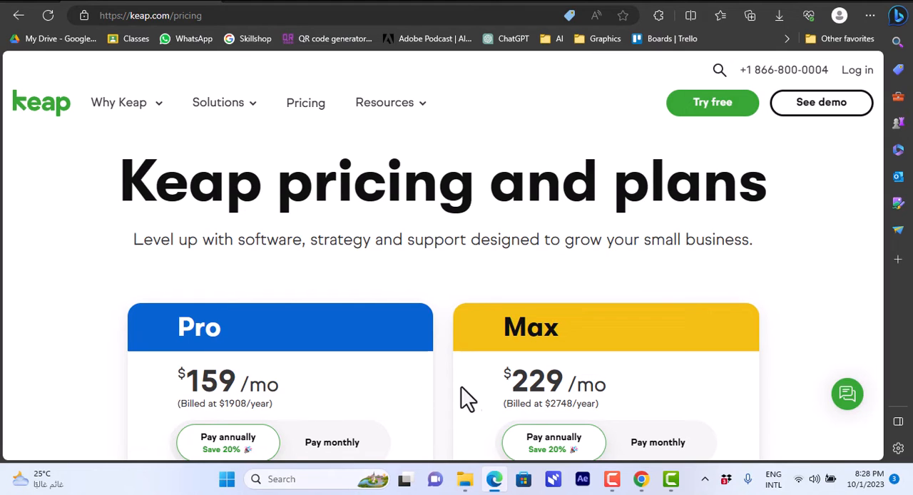
pyautogui.moveTo(332, 443)
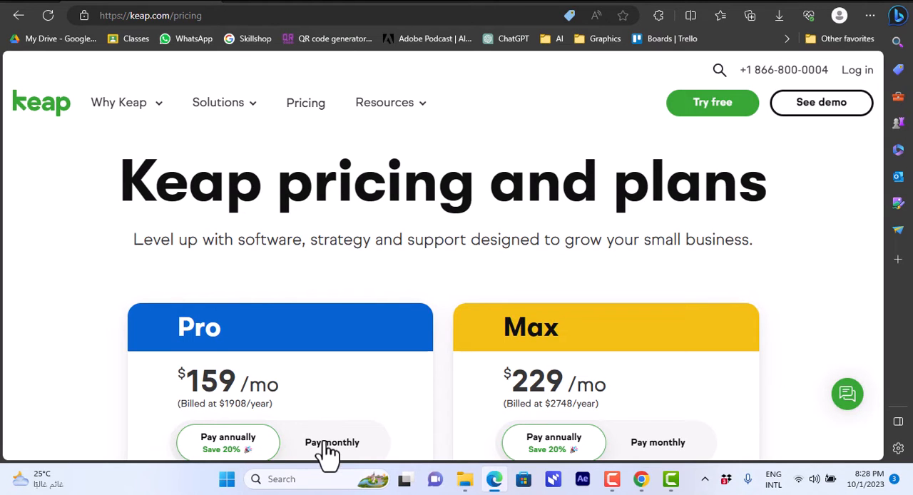
pyautogui.click(331, 442)
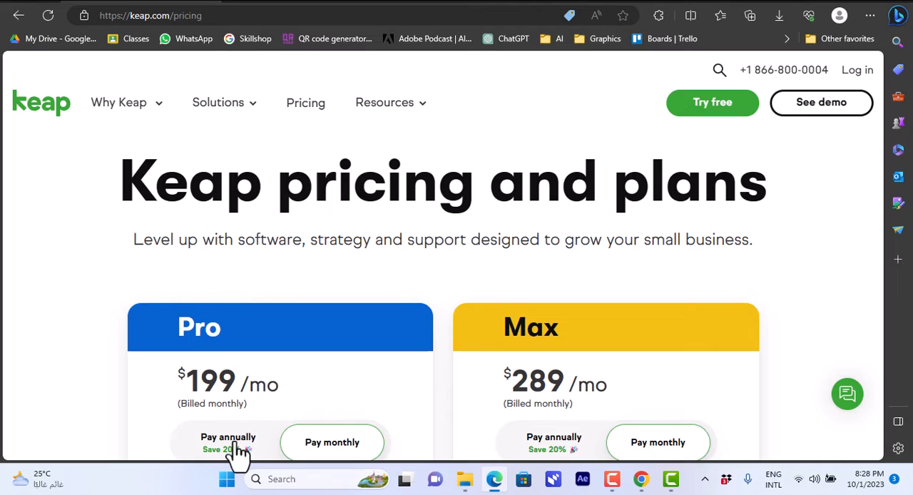
# Return to annual billing ($159, $229) and scroll through the plan features to the testimonials
pyautogui.scroll(-3)
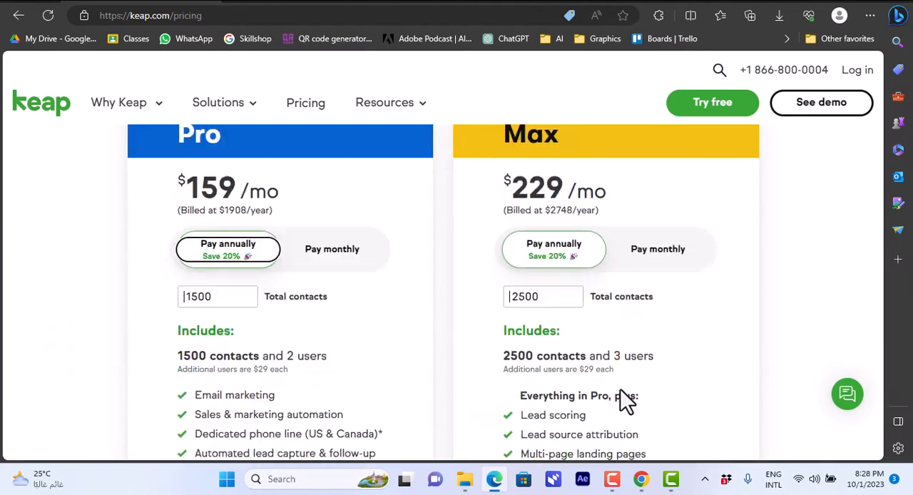
pyautogui.scroll(-3)
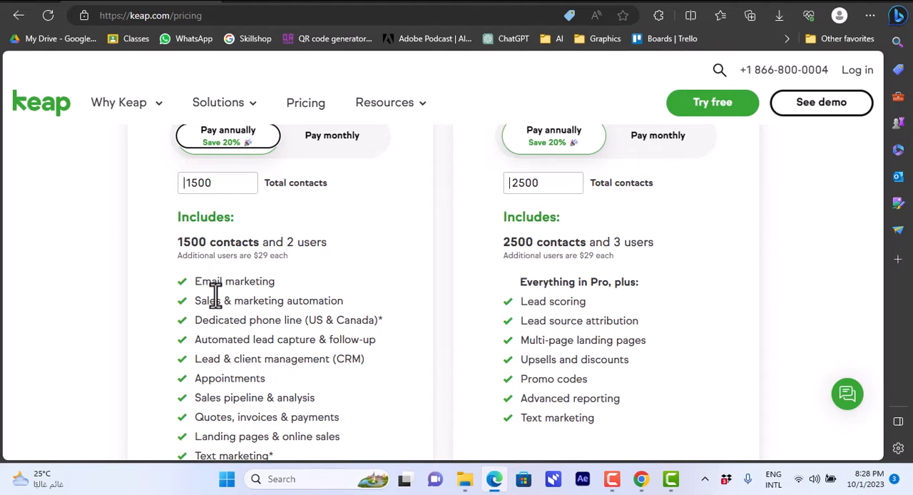
pyautogui.moveTo(191, 242)
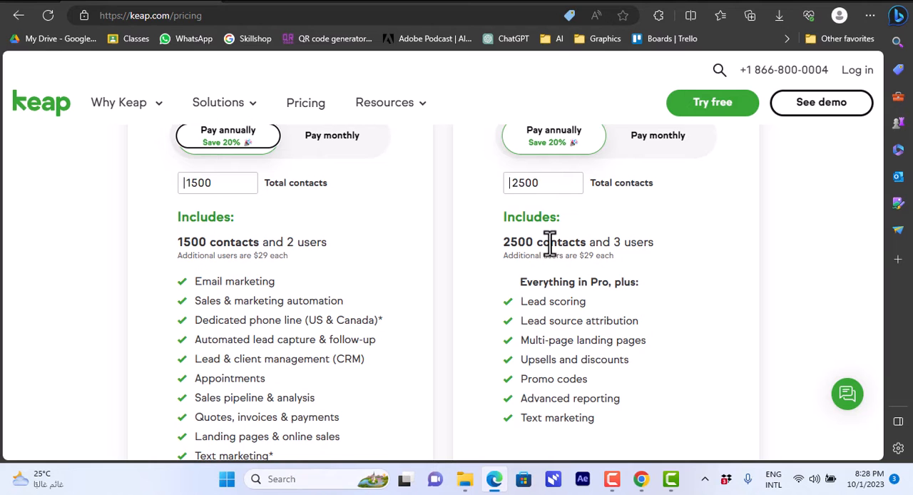
pyautogui.moveTo(677, 256)
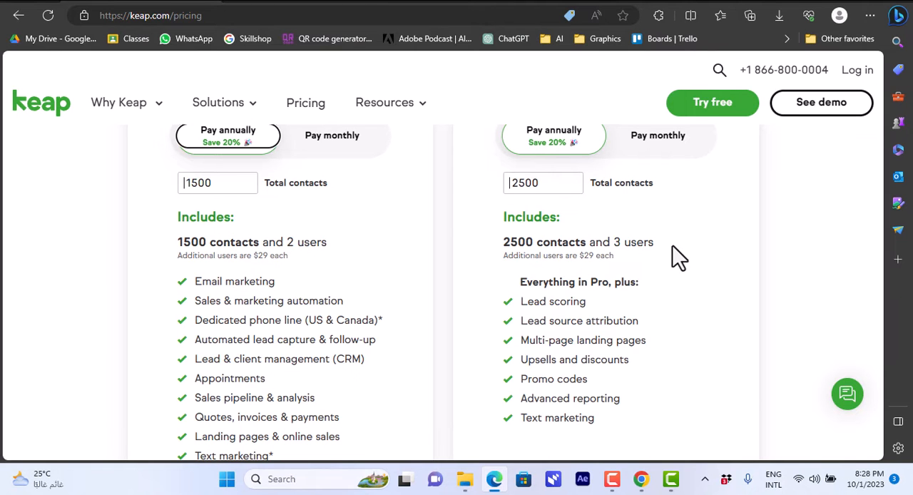
pyautogui.scroll(-3)
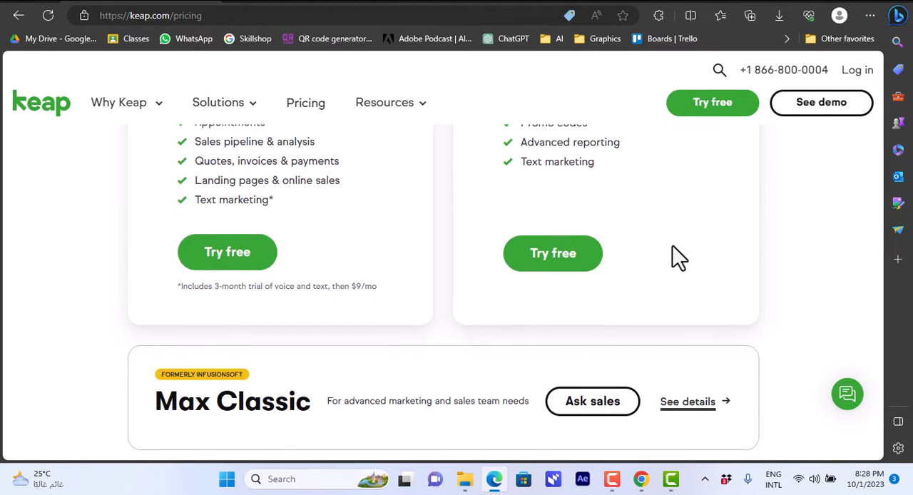
pyautogui.scroll(-3)
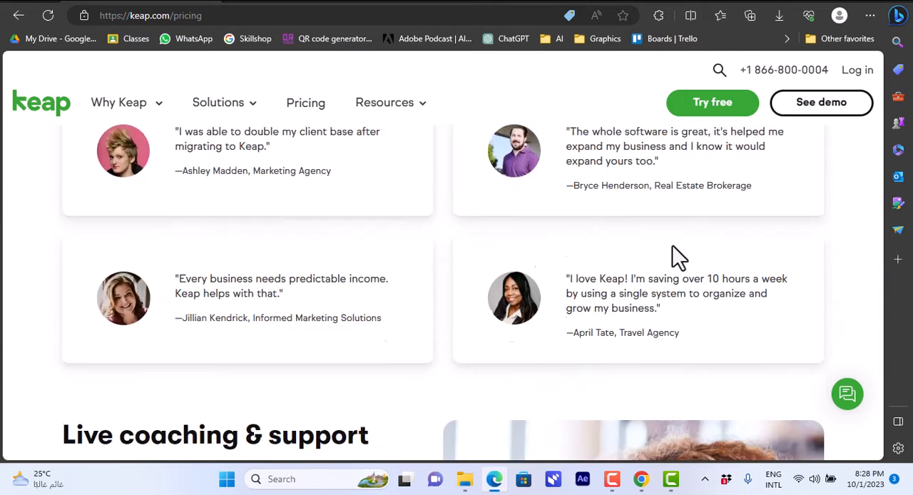
pyautogui.scroll(-3)
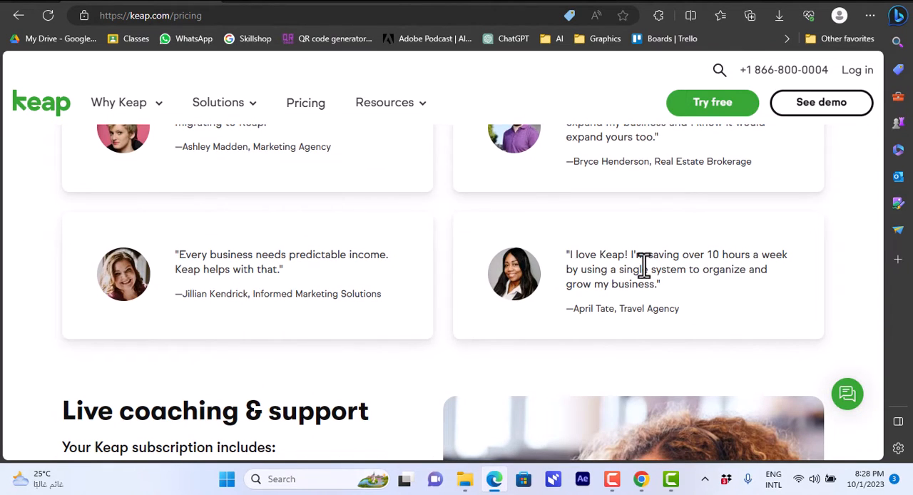
pyautogui.scroll(3)
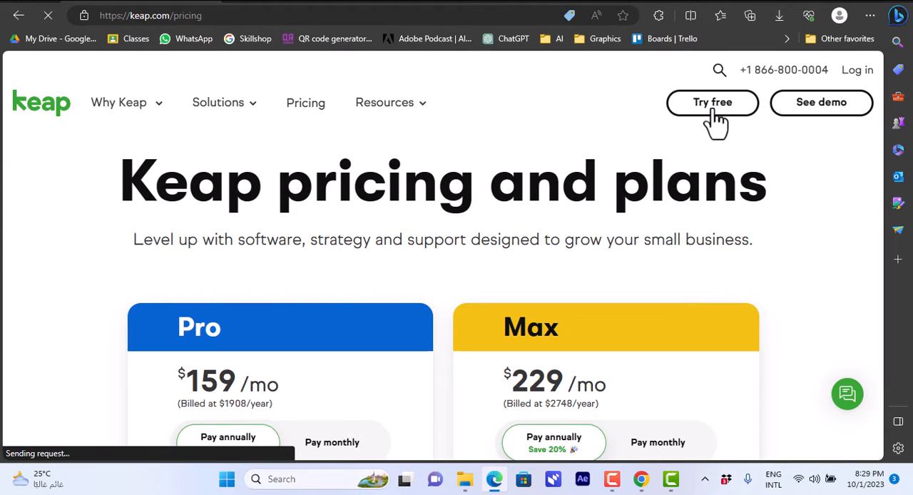
# Open the Try free signup form and begin entering a business email address
pyautogui.click(712, 102)
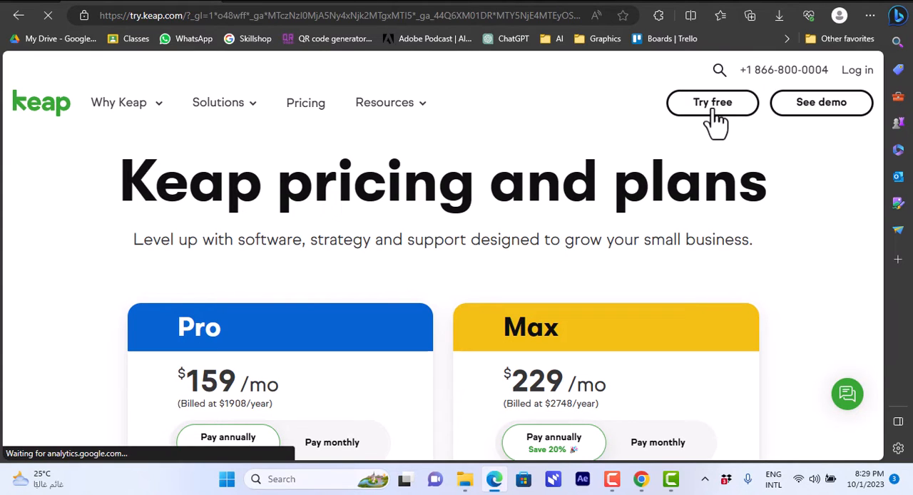
pyautogui.click(712, 102)
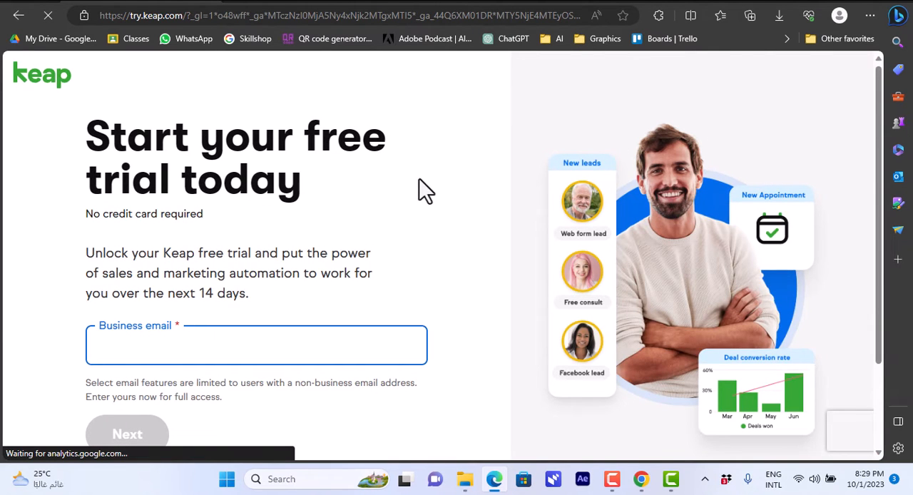
pyautogui.moveTo(767, 162)
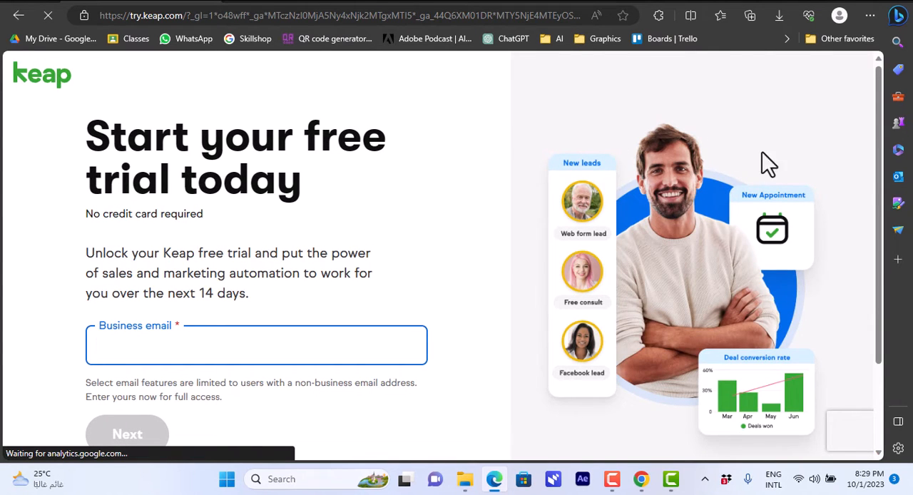
pyautogui.scroll(-3)
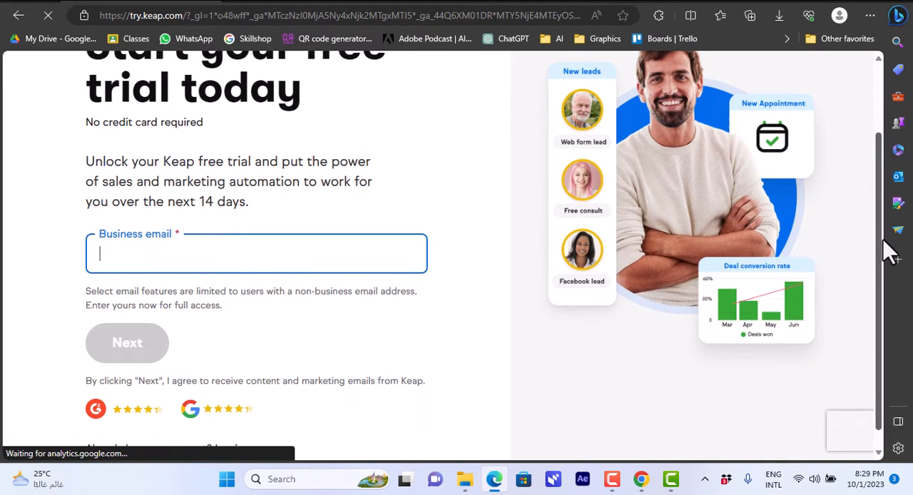
pyautogui.scroll(-3)
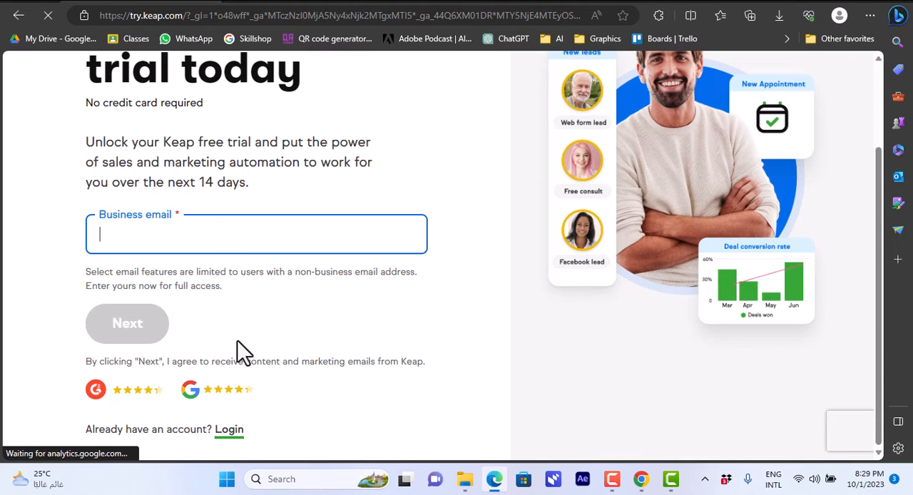
pyautogui.click(127, 323)
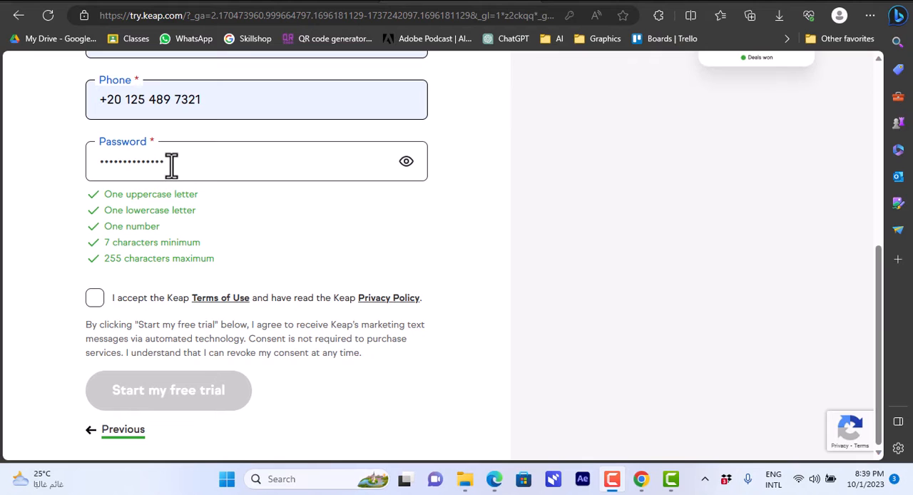
# Accept the Terms of Use and Privacy Policy and submit Start my free trial
pyautogui.click(95, 298)
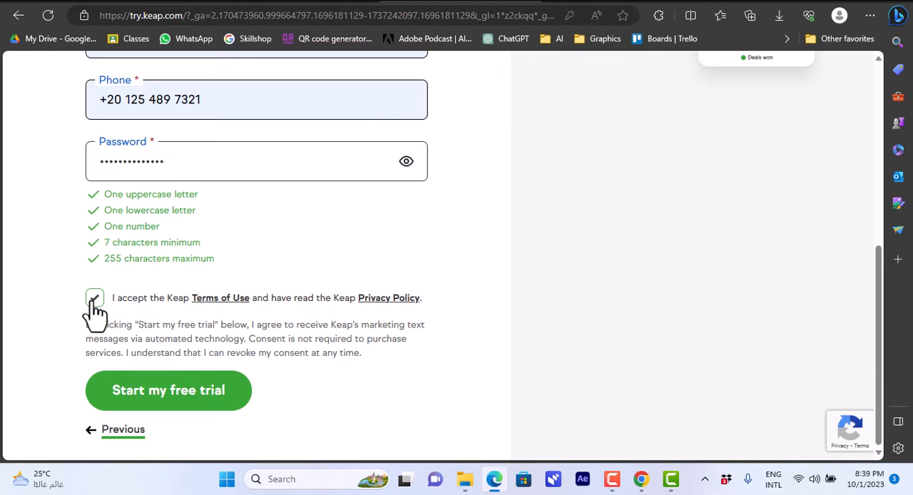
pyautogui.click(94, 297)
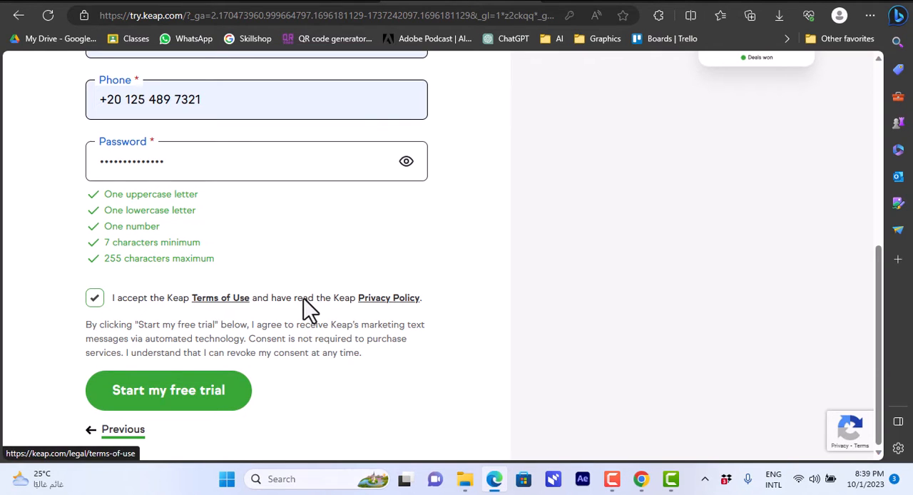
pyautogui.moveTo(169, 390)
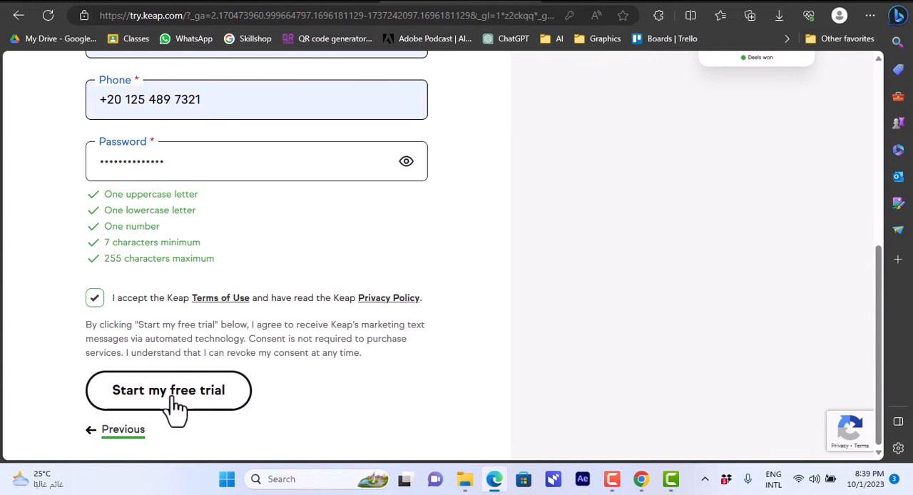
pyautogui.click(168, 390)
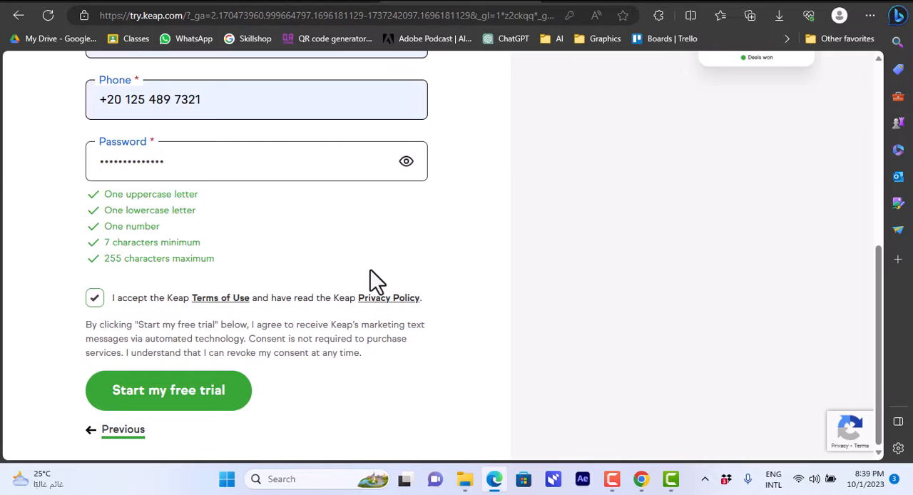
pyautogui.click(168, 390)
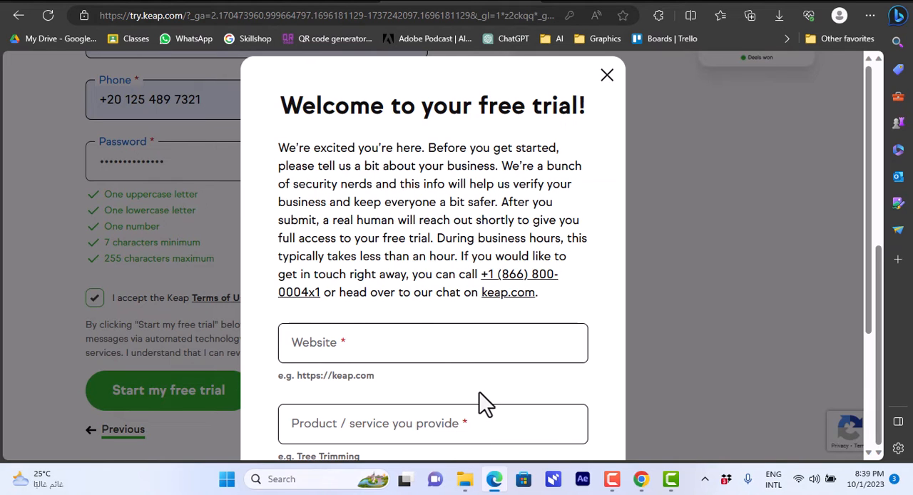
pyautogui.scroll(-3)
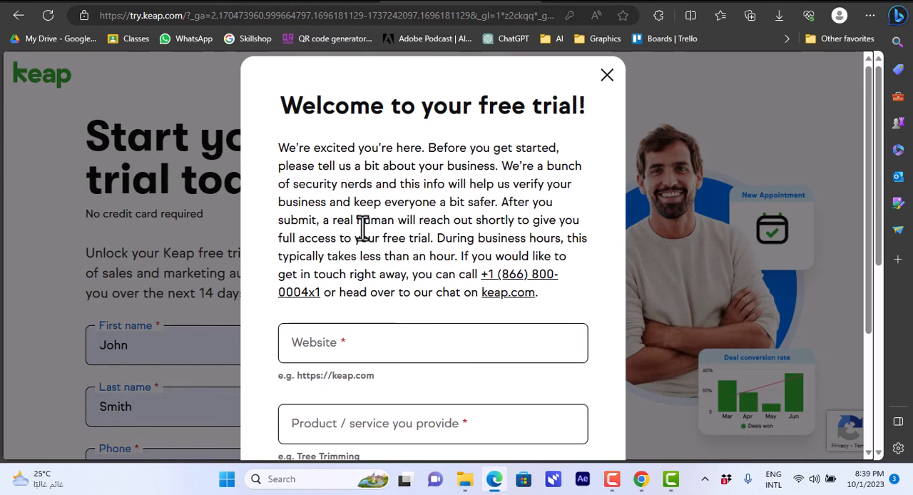
pyautogui.moveTo(344, 235)
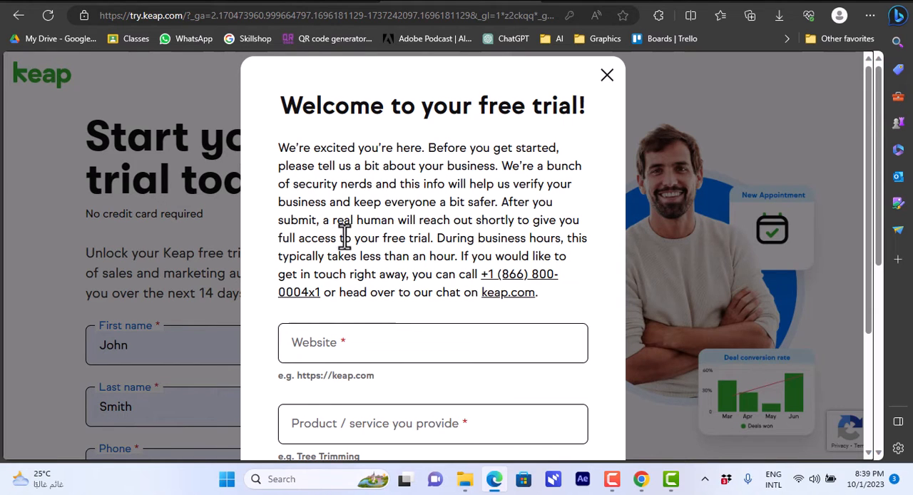
pyautogui.moveTo(469, 243)
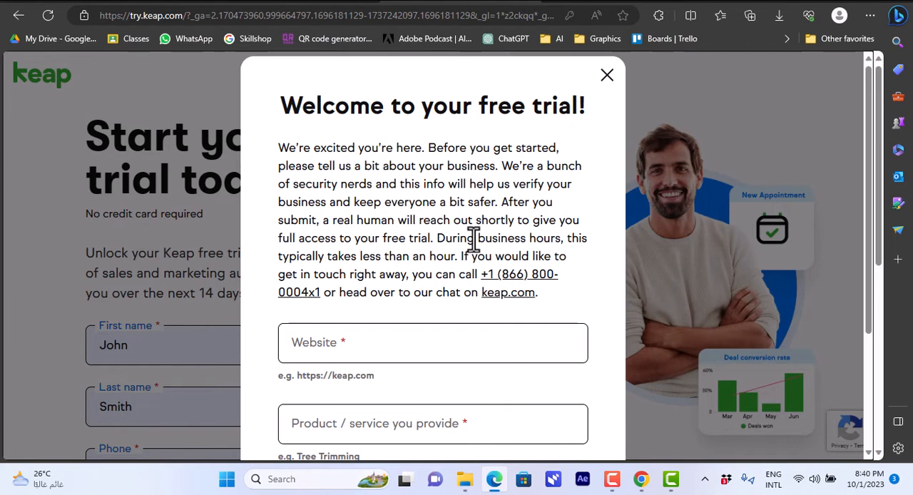
pyautogui.moveTo(428, 258)
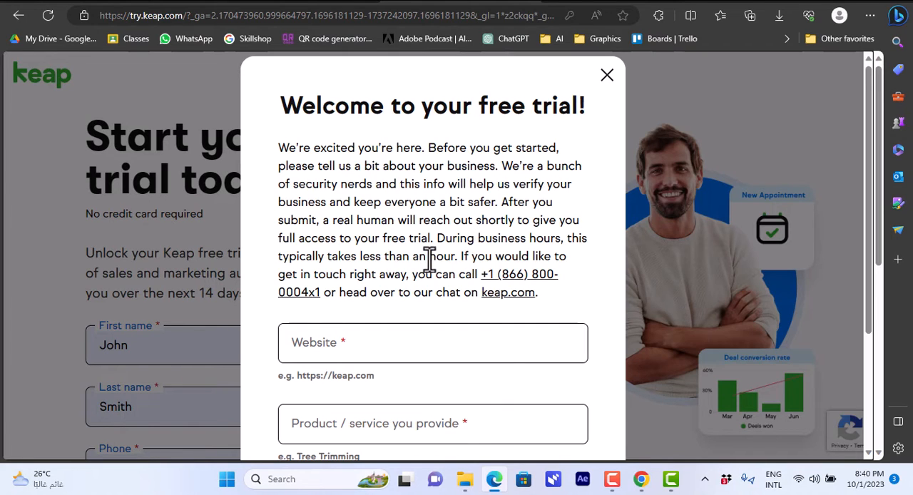
pyautogui.moveTo(485, 260)
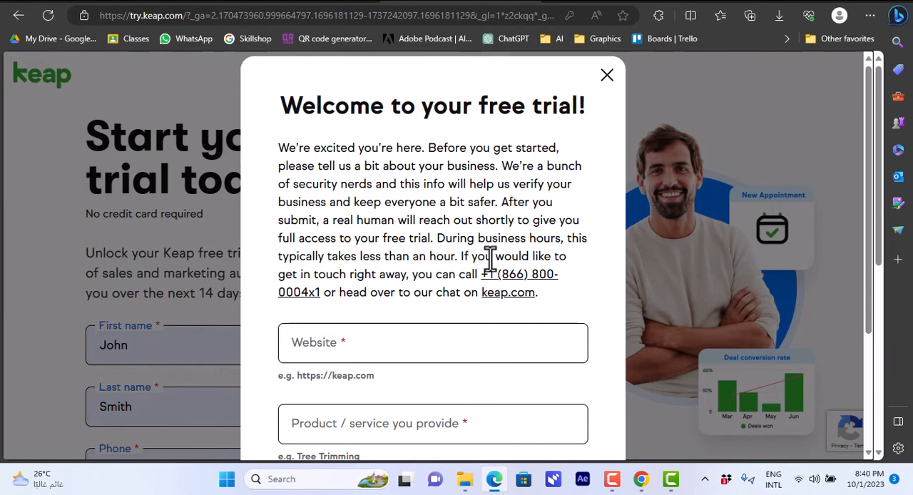
pyautogui.moveTo(510, 282)
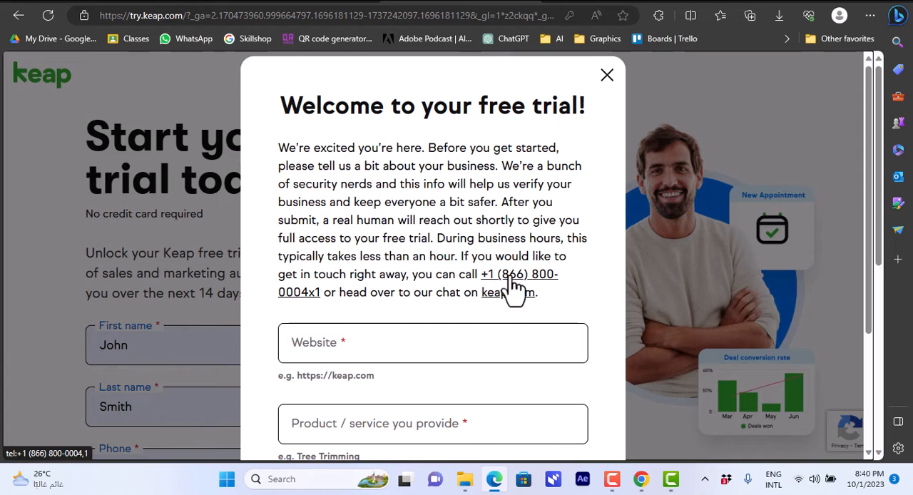
pyautogui.moveTo(492, 307)
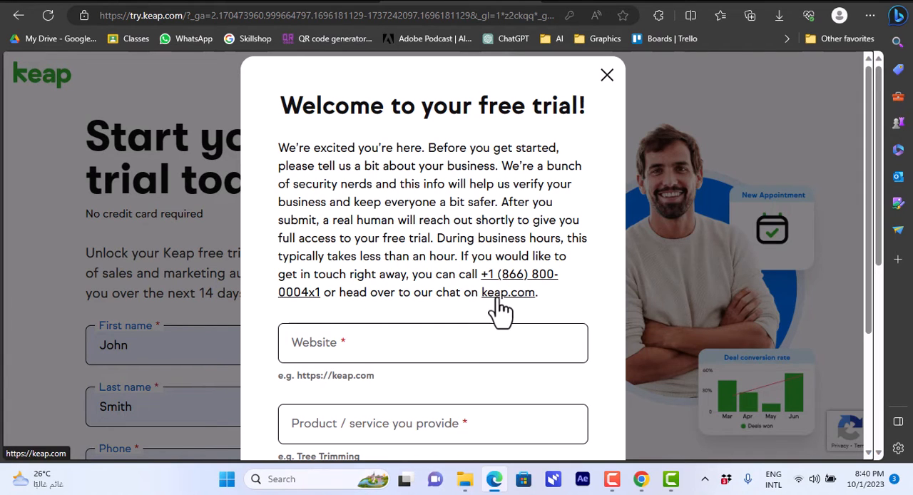
pyautogui.moveTo(446, 317)
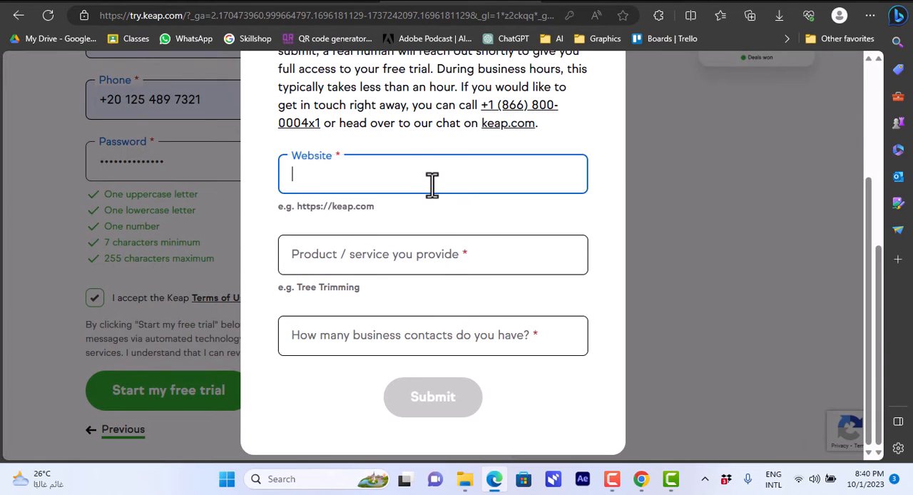
# Enter howtosimple.com, 'digital products' and 10 contacts in the welcome form and submit it
pyautogui.write('h')
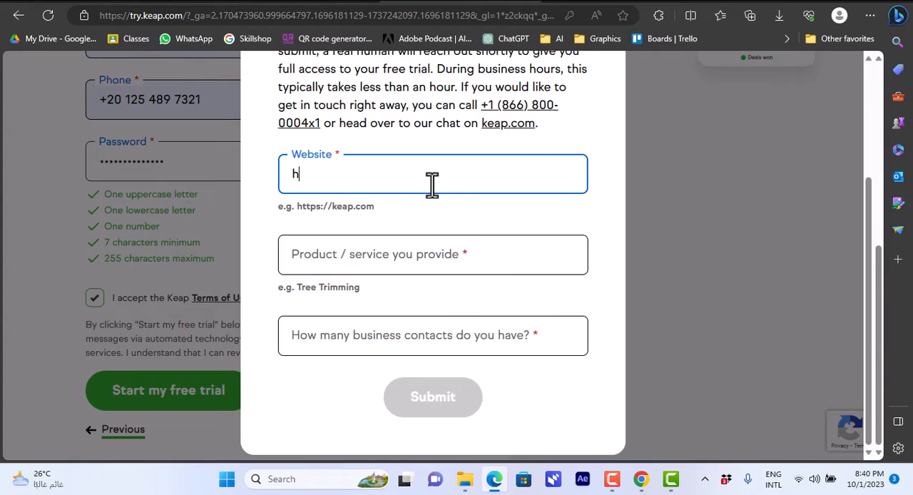
pyautogui.write('owtosimple.co')
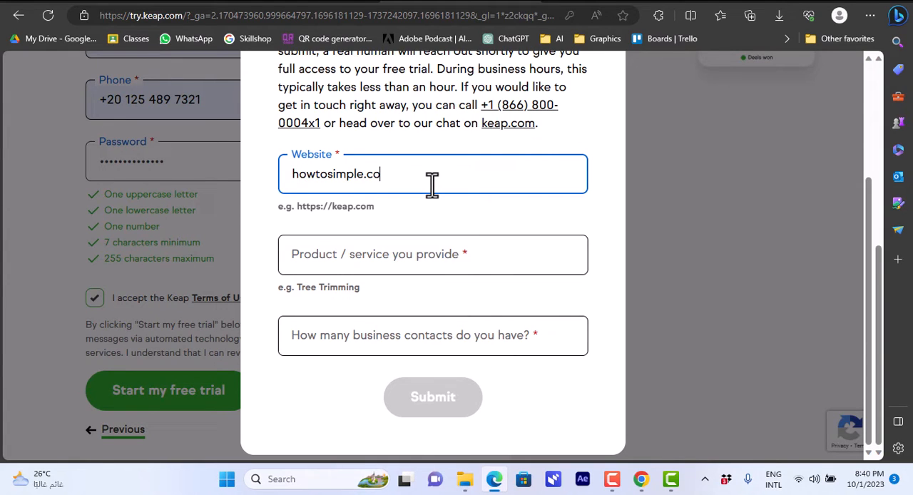
pyautogui.click(432, 254)
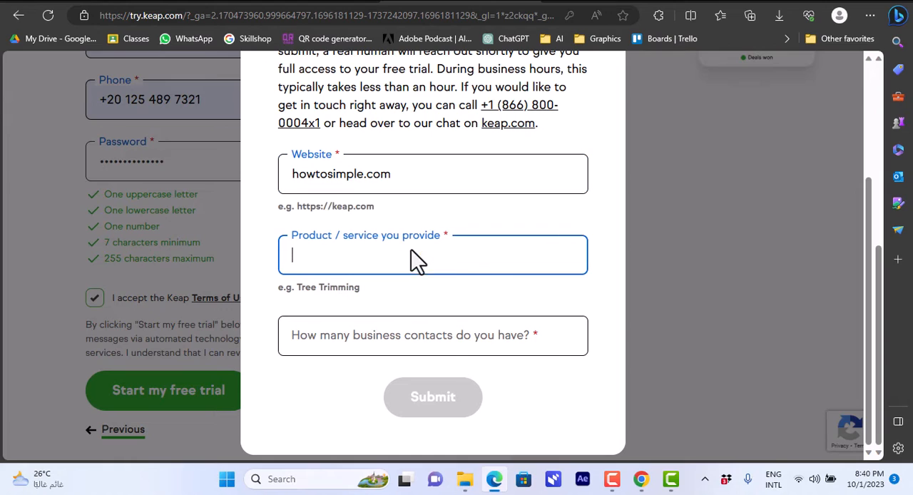
pyautogui.write('digital products')
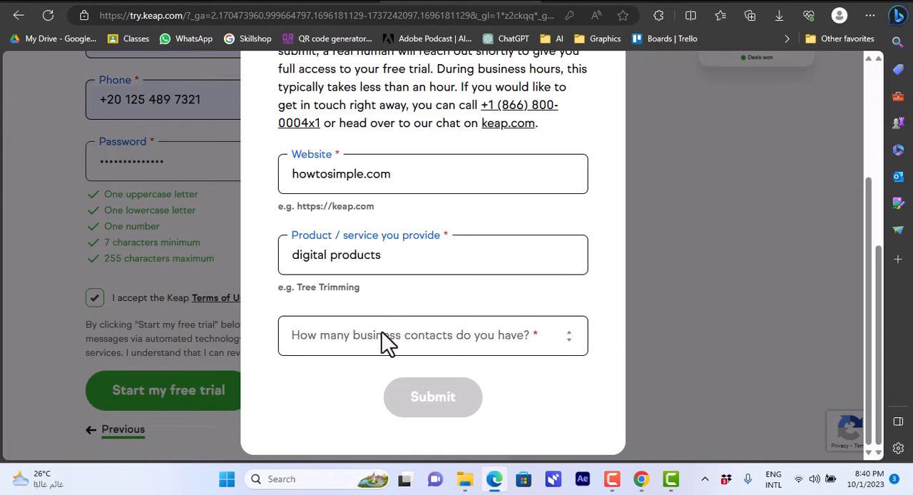
pyautogui.write('10')
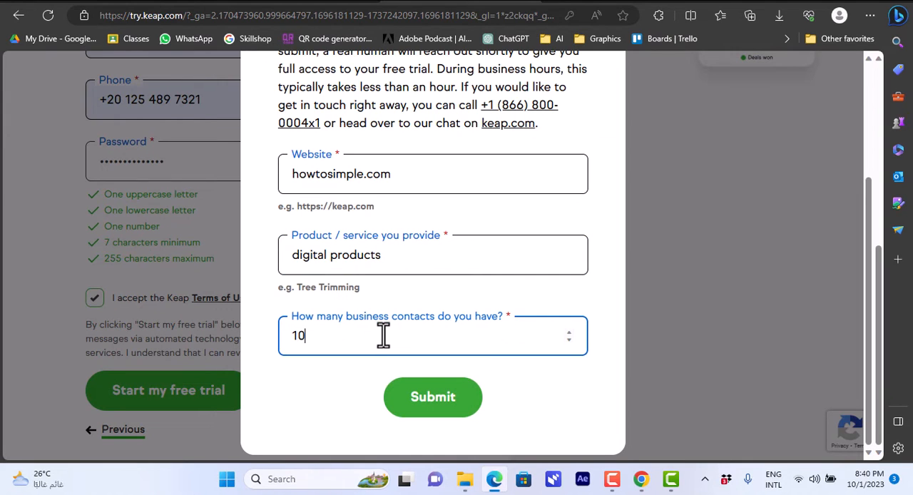
pyautogui.click(432, 396)
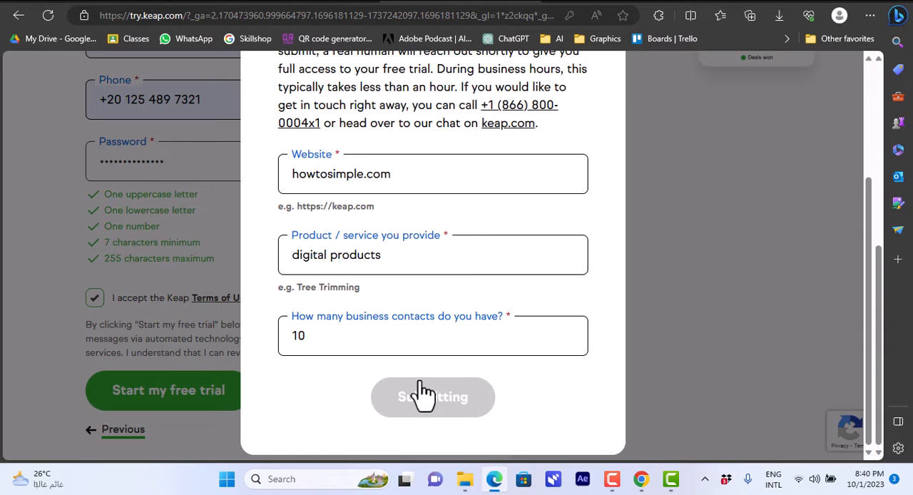
pyautogui.click(432, 396)
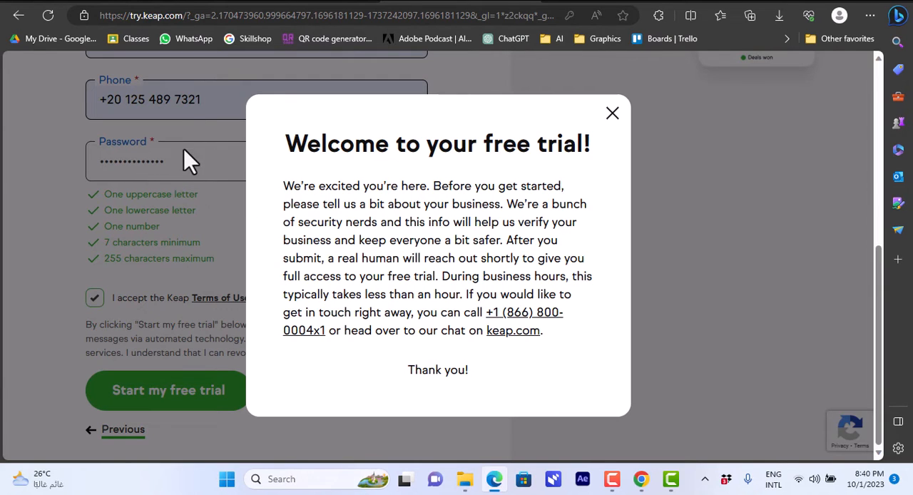
pyautogui.moveTo(193, 278)
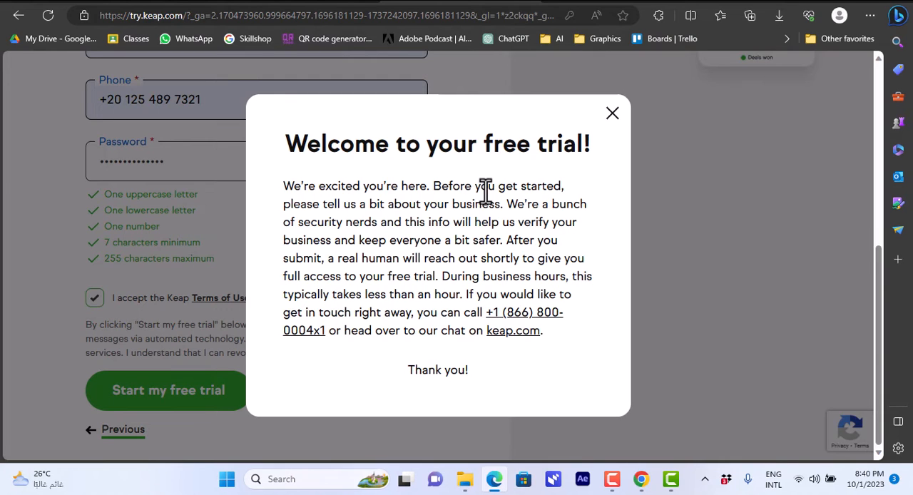
pyautogui.moveTo(513, 331)
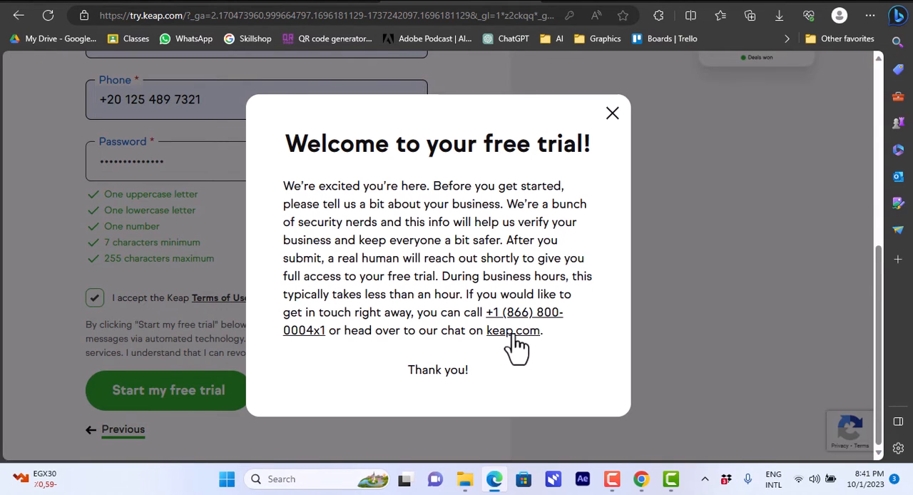
# Follow the keap.com link in the thank-you message to the Keap homepage
pyautogui.click(513, 330)
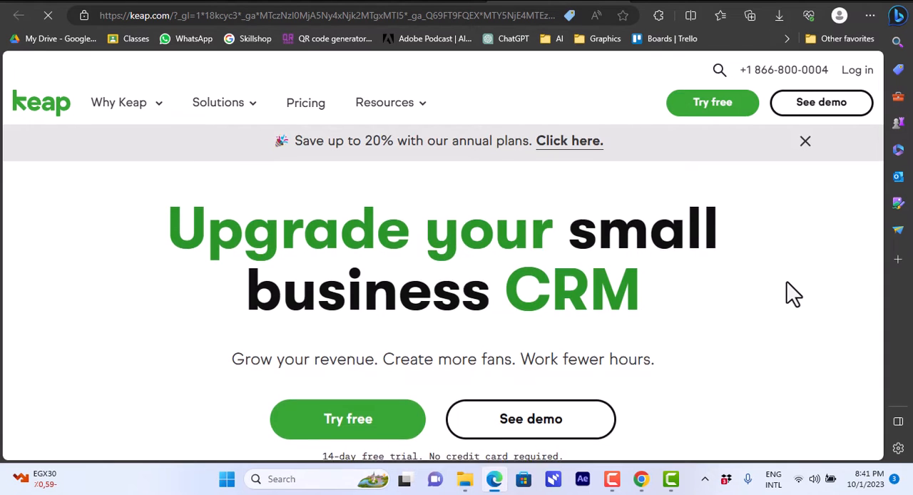
# Scroll the homepage, then open the chat bubble showing the trial activation conversation
pyautogui.scroll(-3)
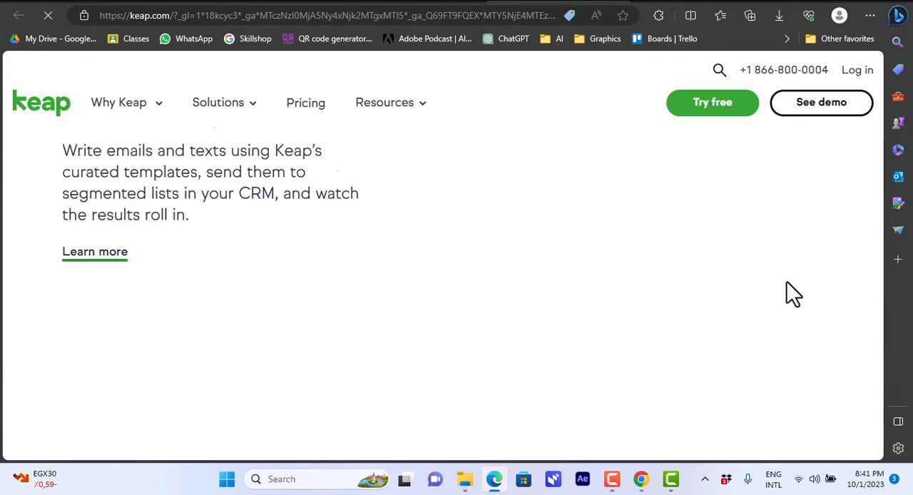
pyautogui.scroll(-3)
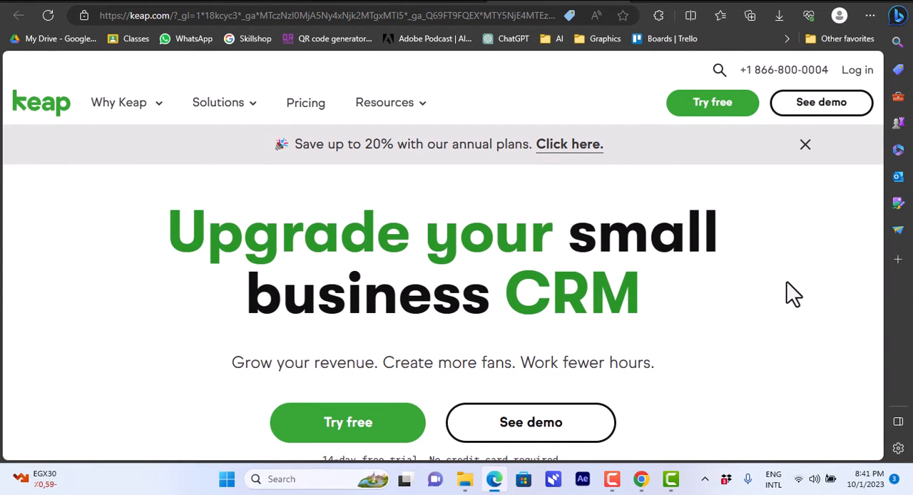
pyautogui.click(847, 398)
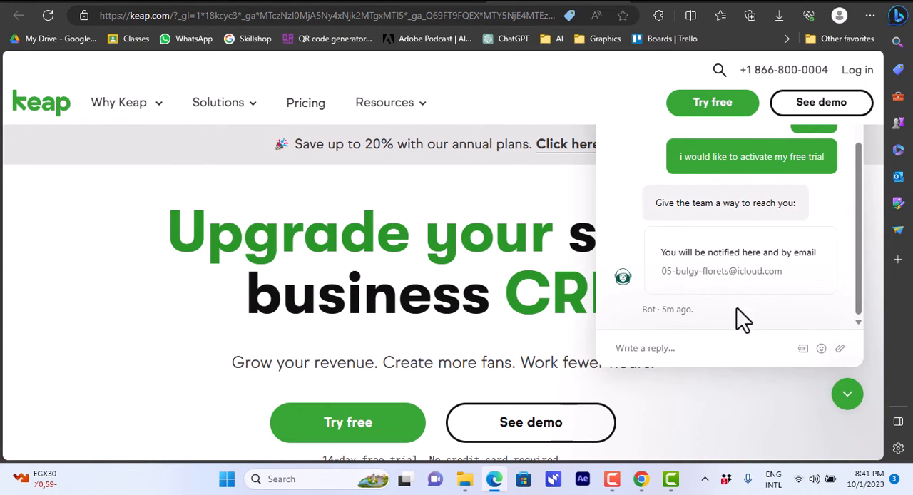
pyautogui.moveTo(863, 278)
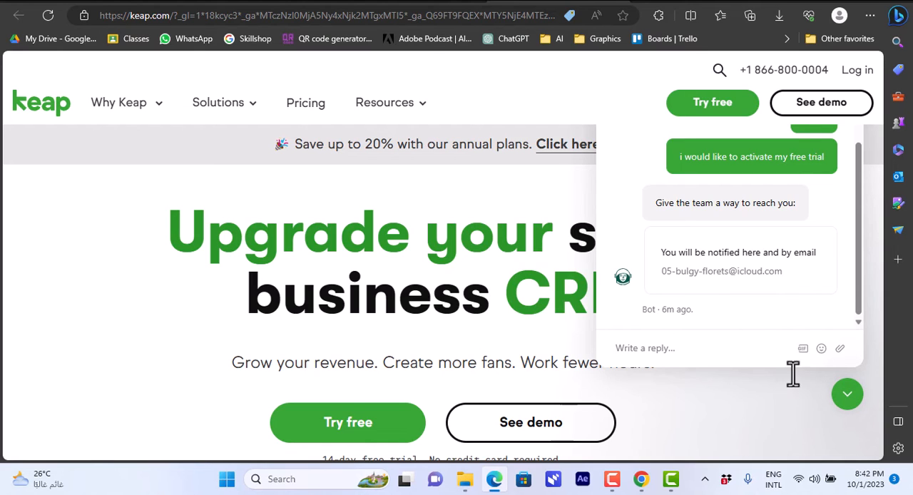
# Minimize the chat widget to return to the Keap homepage
pyautogui.click(847, 394)
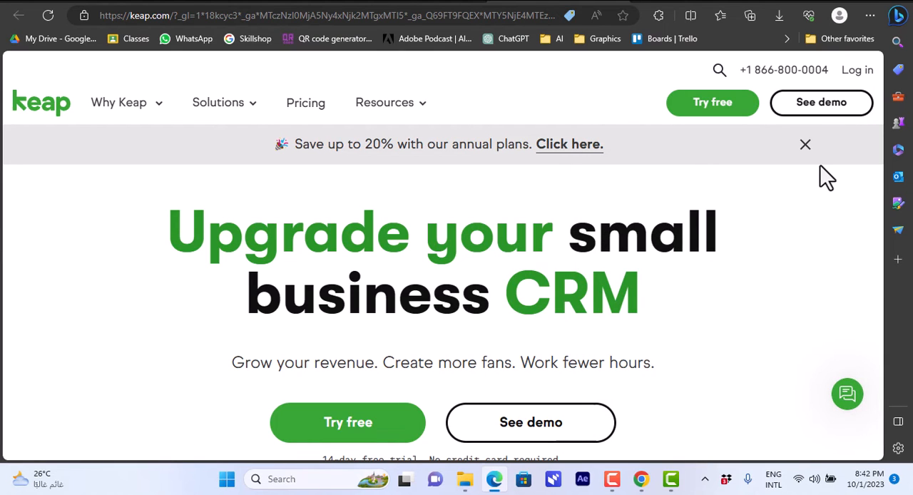
pyautogui.moveTo(806, 150)
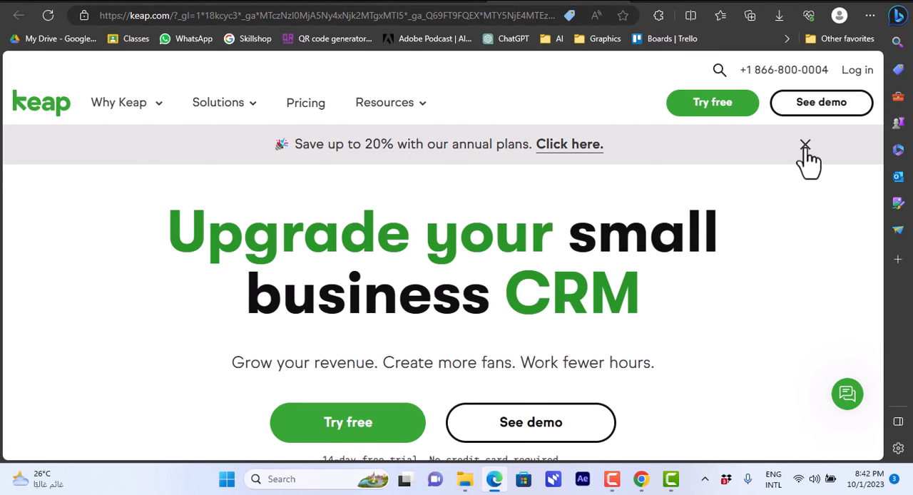
# Close the annual plans discount promo banner on Keap's homepage
pyautogui.click(218, 102)
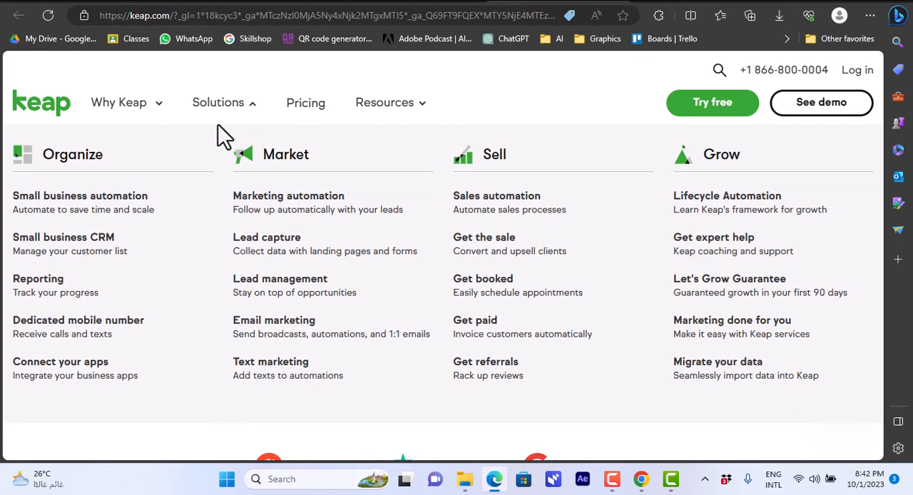
pyautogui.moveTo(203, 118)
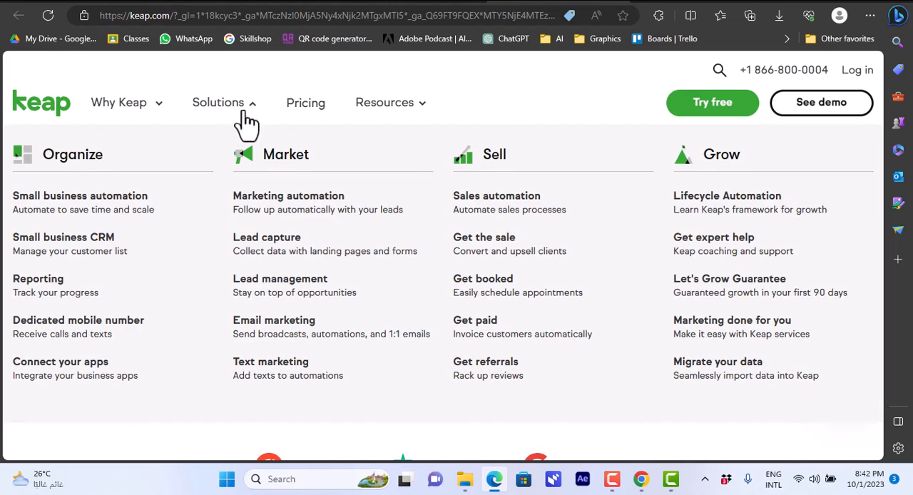
pyautogui.moveTo(64, 236)
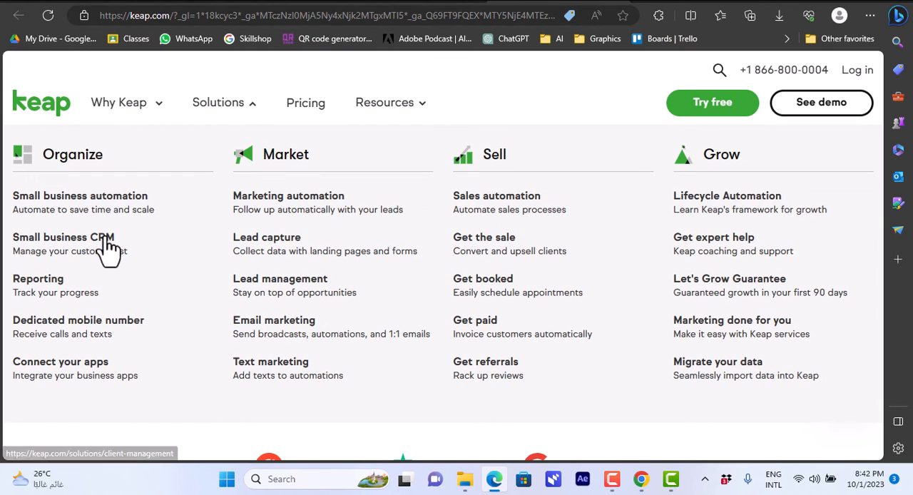
pyautogui.moveTo(72, 207)
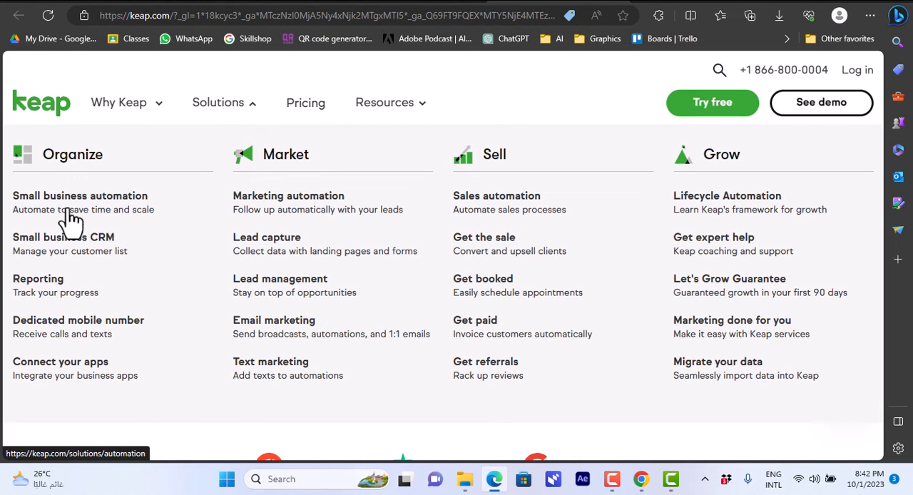
pyautogui.moveTo(89, 218)
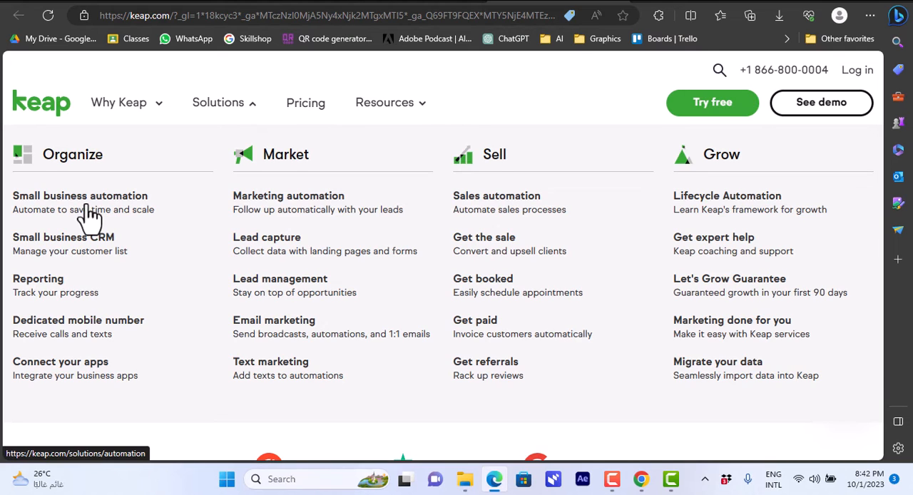
pyautogui.moveTo(100, 218)
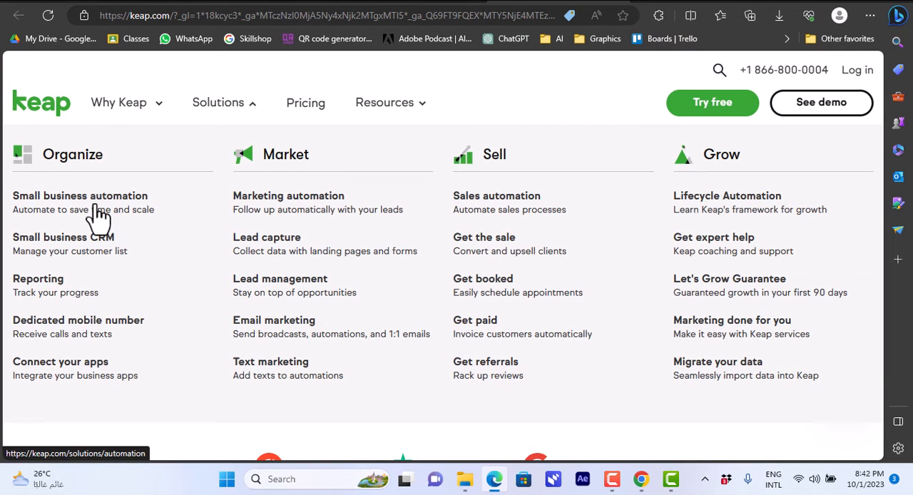
# Choose Small business automation under Organize to reach the 'Save hours and grow sales' page
pyautogui.click(80, 195)
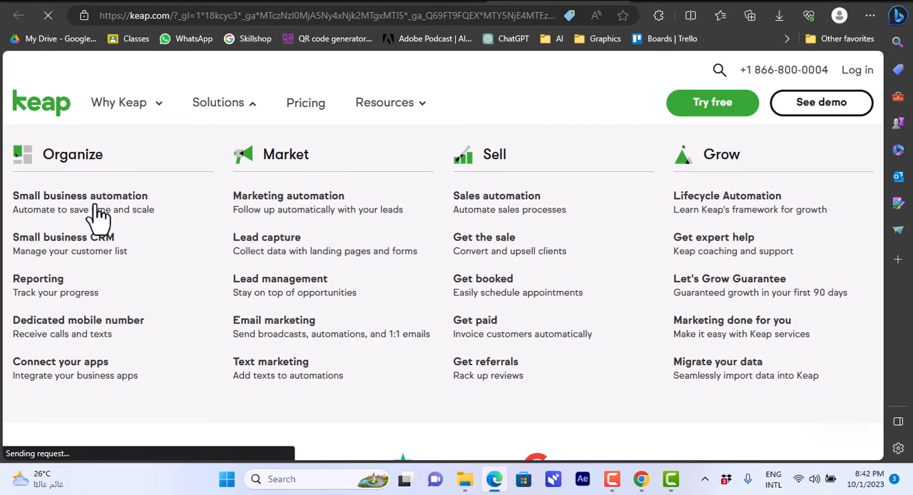
pyautogui.click(80, 196)
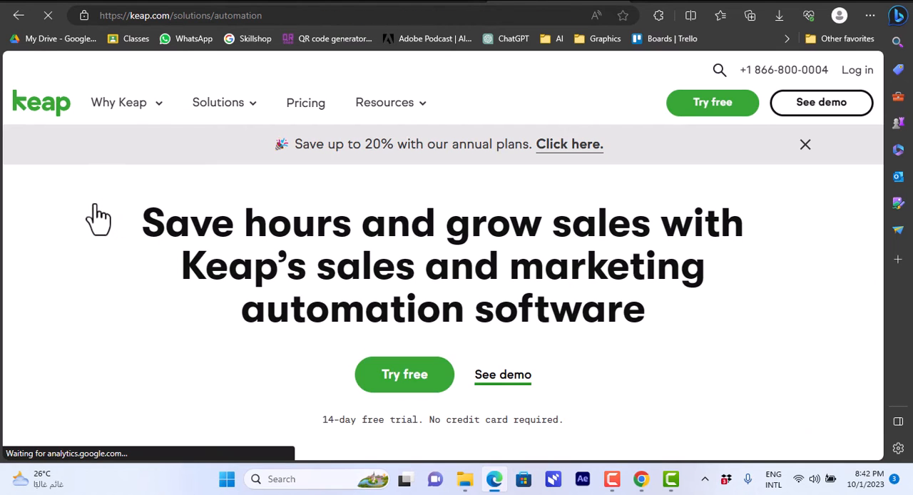
pyautogui.moveTo(855, 158)
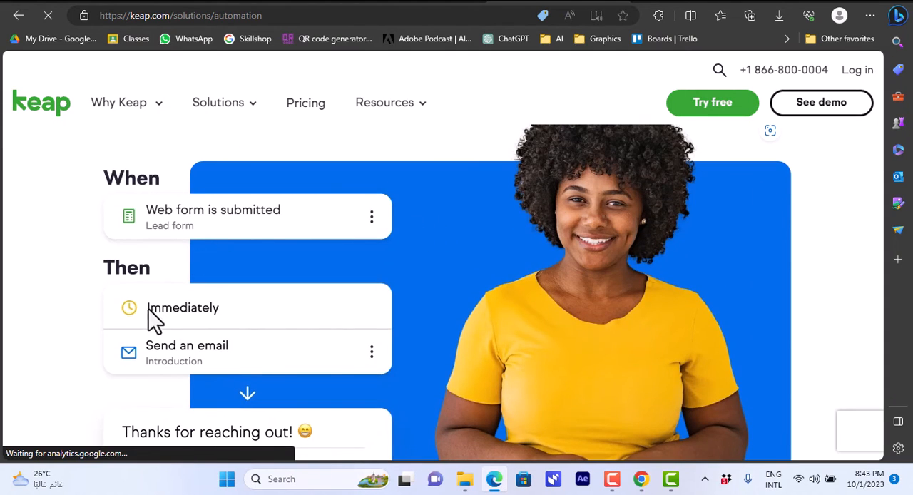
pyautogui.moveTo(382, 203)
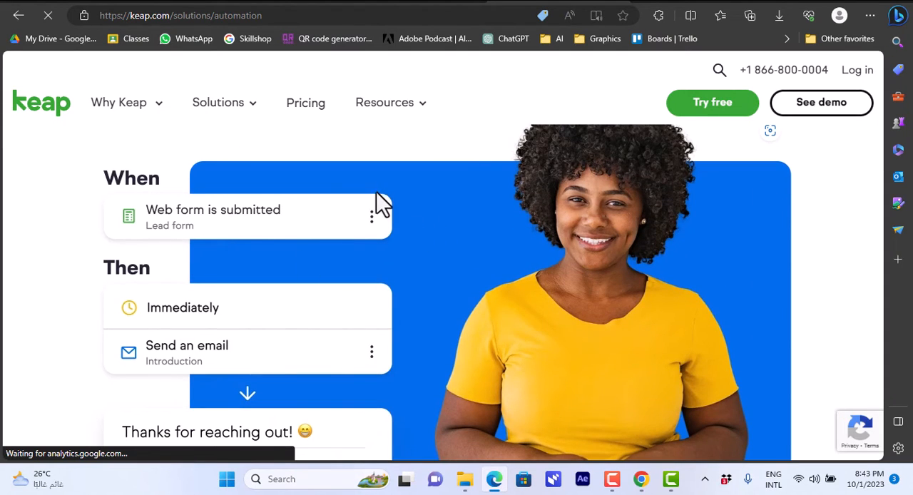
pyautogui.scroll(-3)
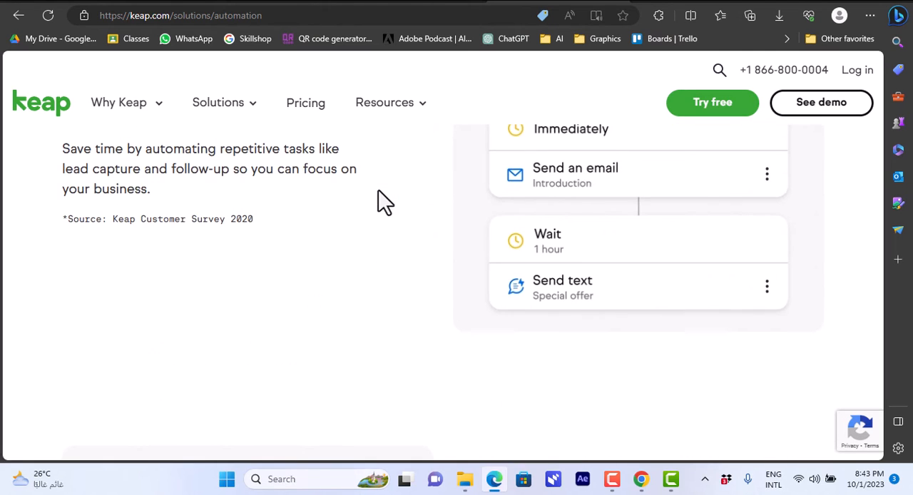
pyautogui.scroll(-3)
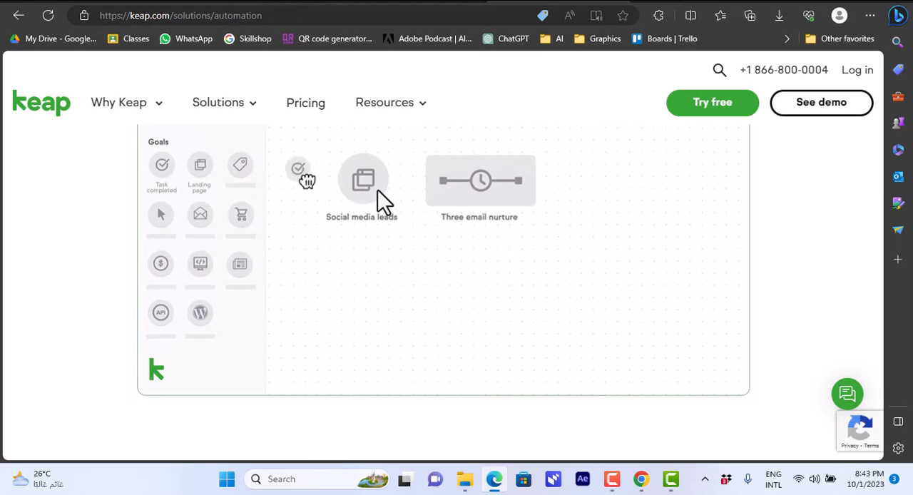
pyautogui.scroll(-3)
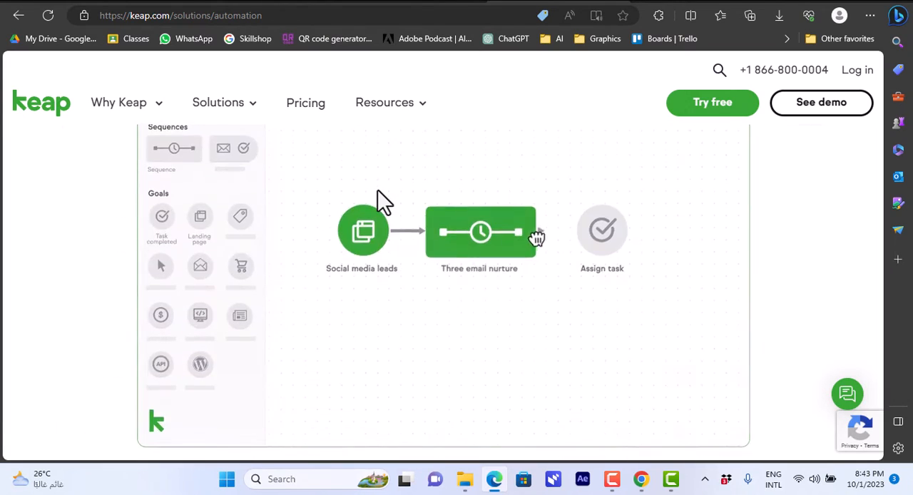
pyautogui.scroll(-3)
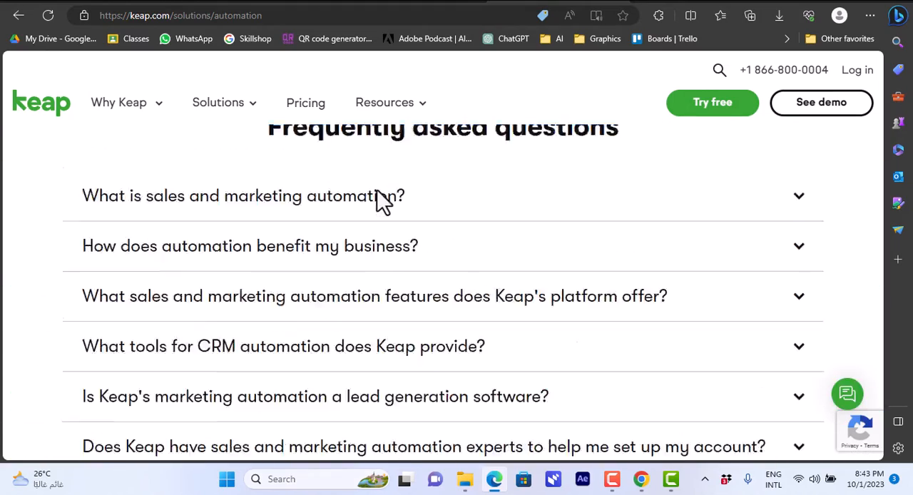
pyautogui.scroll(3)
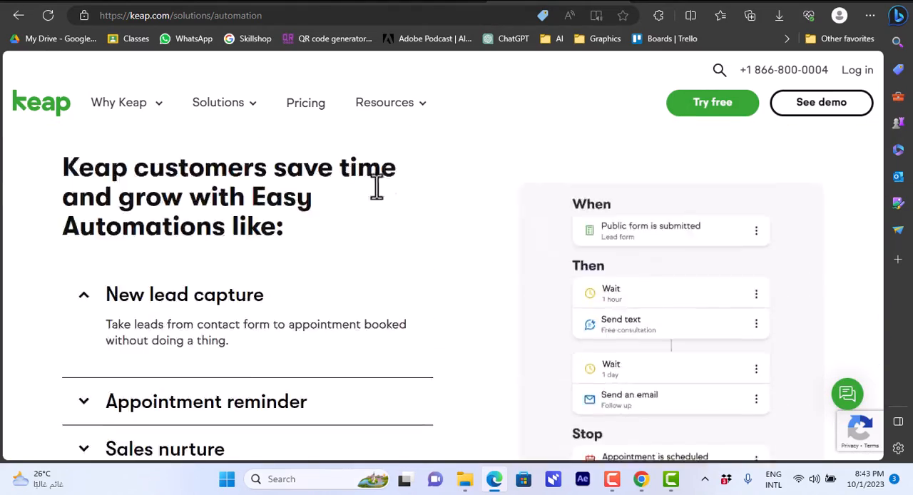
pyautogui.click(384, 102)
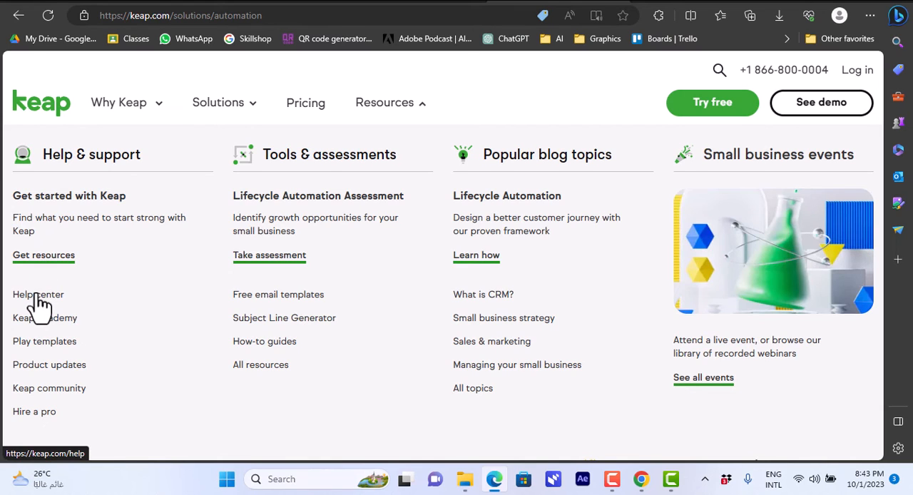
pyautogui.moveTo(42, 328)
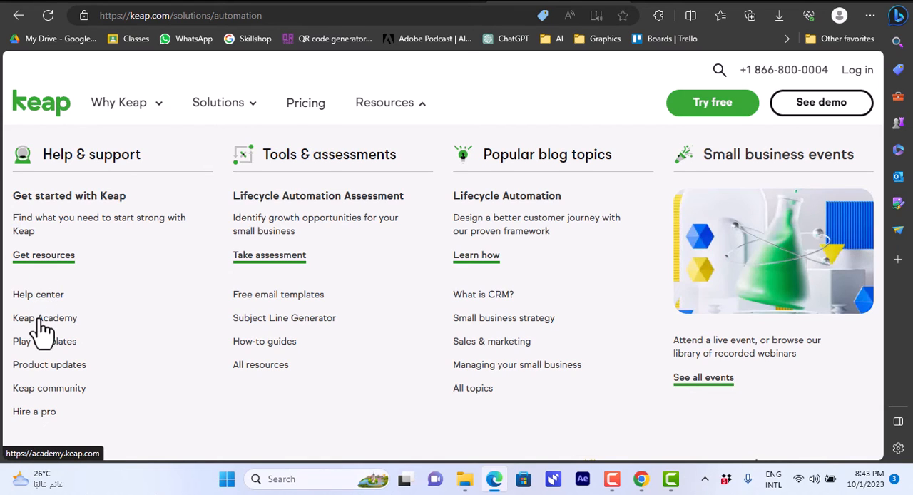
pyautogui.moveTo(45, 341)
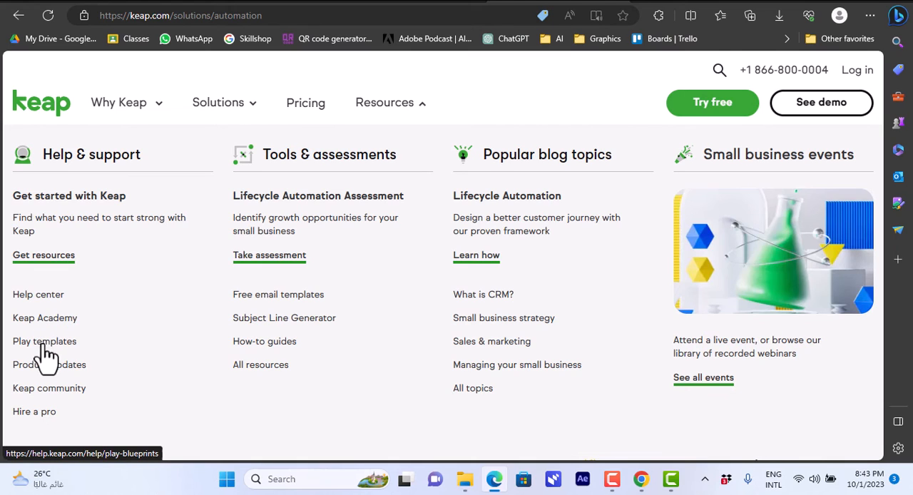
pyautogui.moveTo(49, 353)
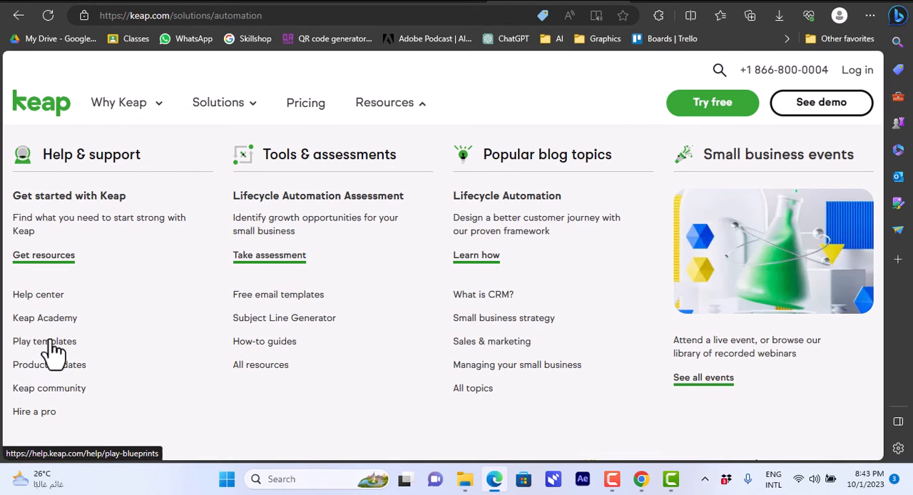
pyautogui.moveTo(49, 364)
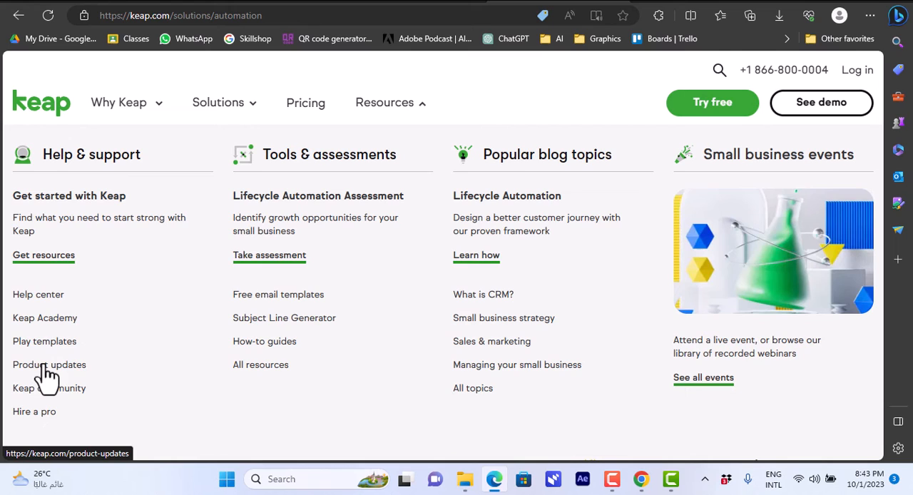
pyautogui.moveTo(34, 412)
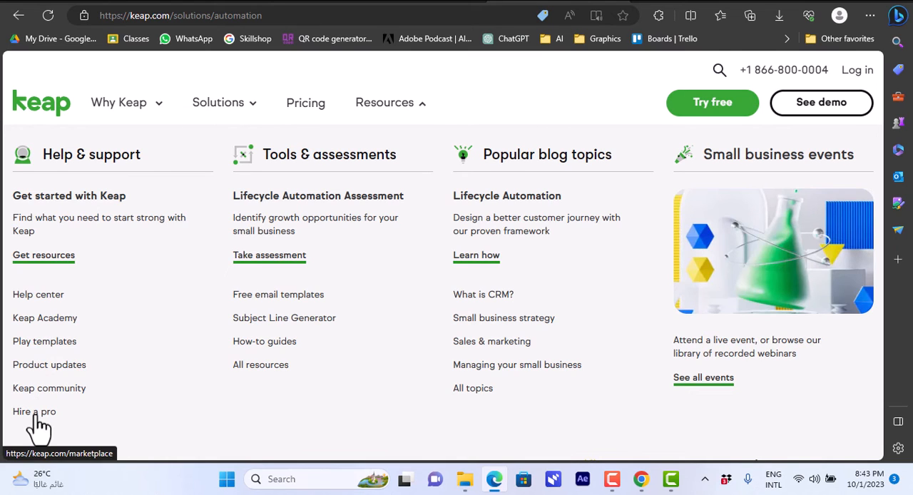
pyautogui.moveTo(416, 221)
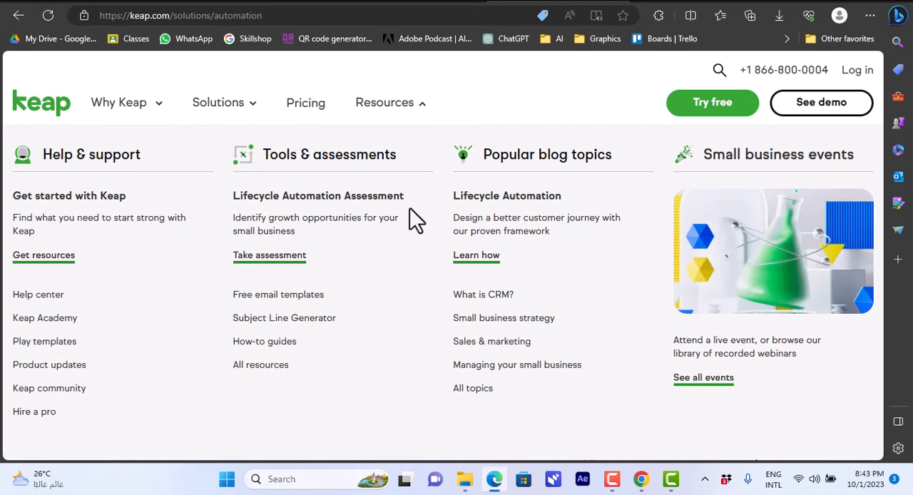
pyautogui.moveTo(497, 220)
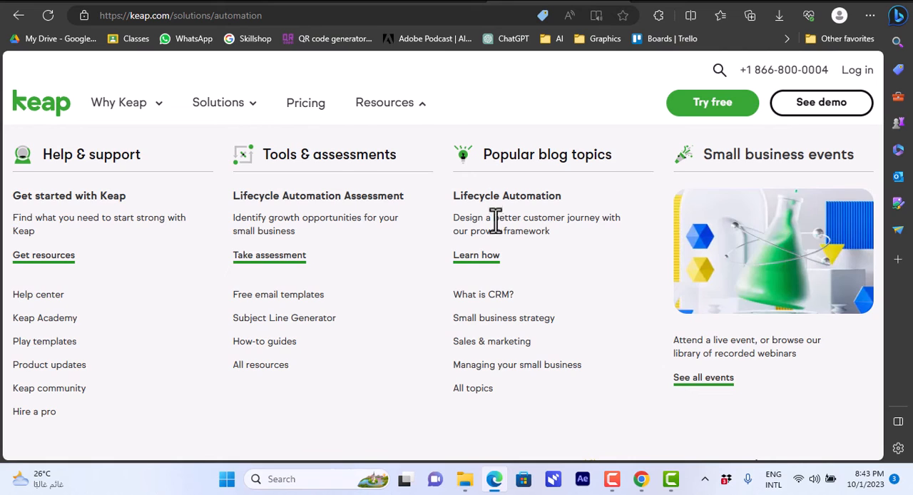
pyautogui.moveTo(485, 318)
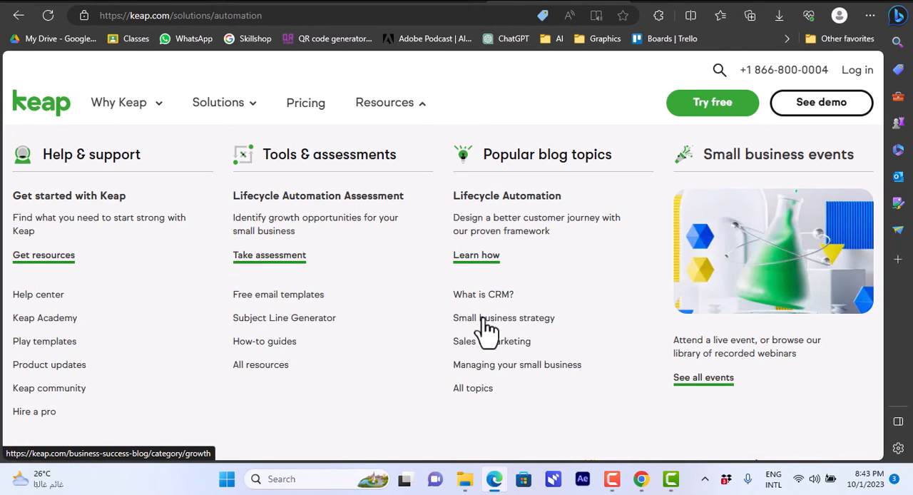
pyautogui.moveTo(485, 375)
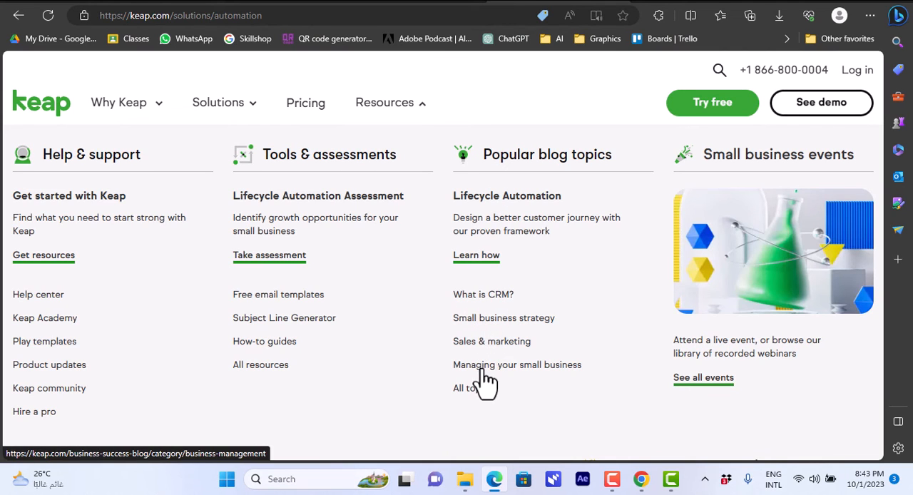
pyautogui.moveTo(265, 371)
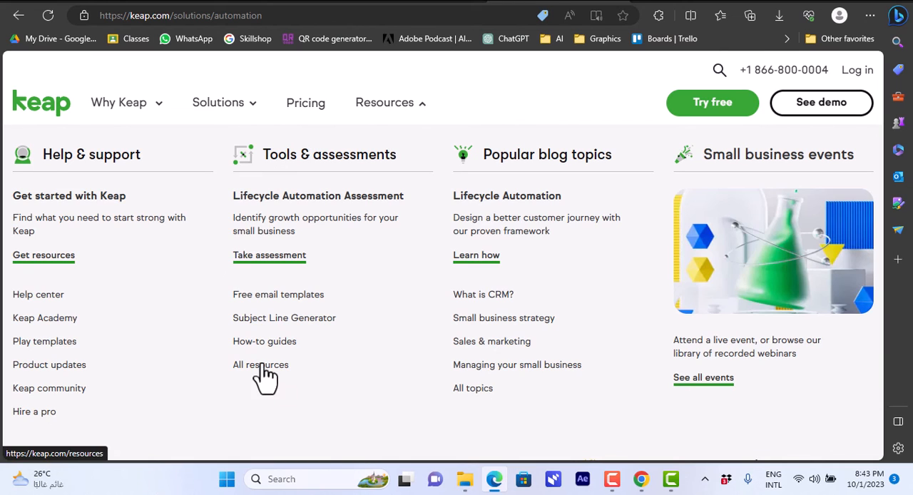
pyautogui.moveTo(270, 255)
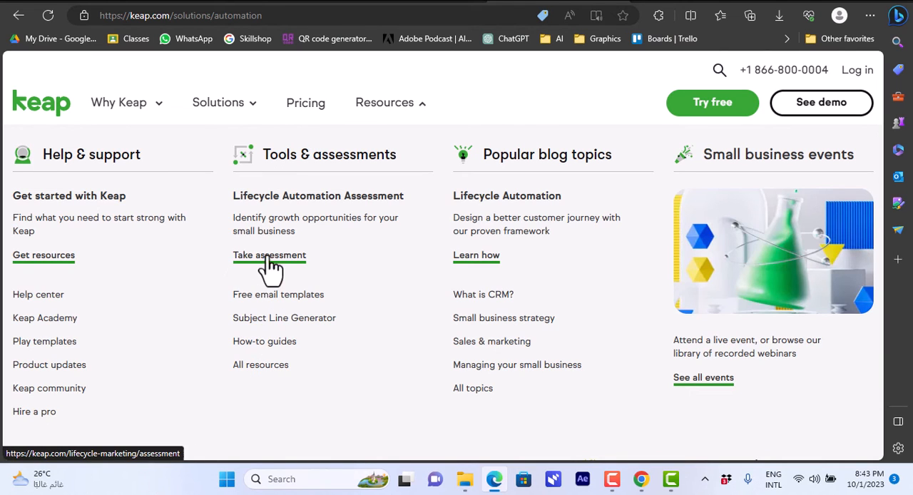
pyautogui.moveTo(303, 221)
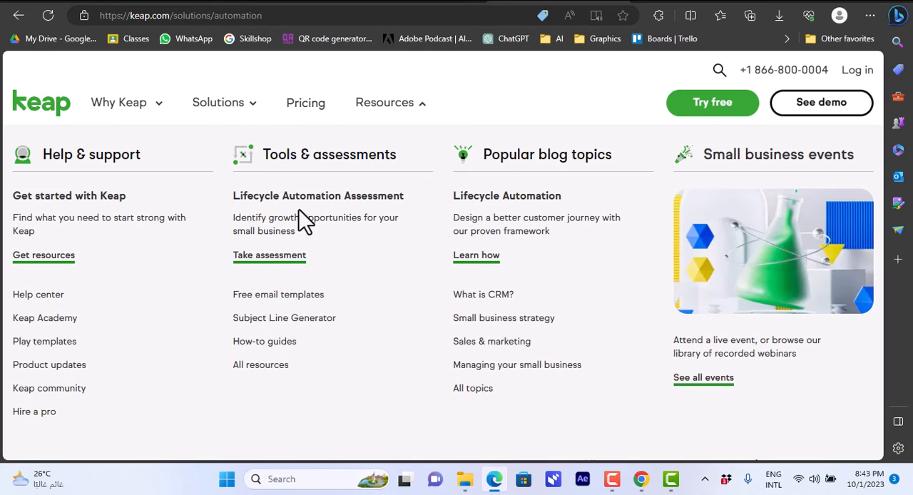
pyautogui.moveTo(55, 365)
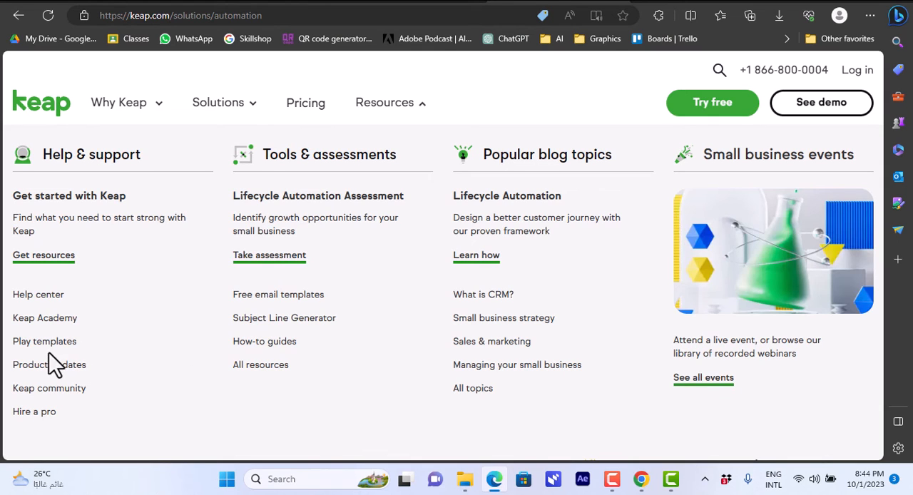
pyautogui.moveTo(45, 341)
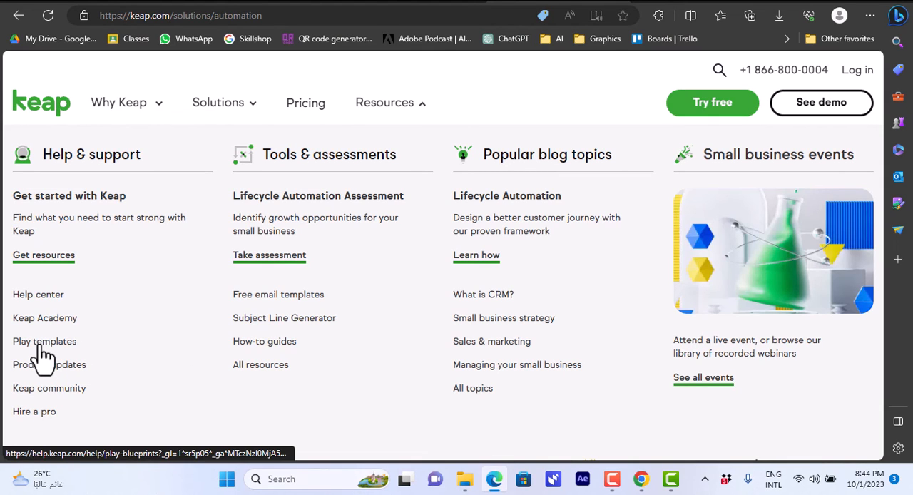
# Choose Play templates under Help & support to reach the Play Blueprints page
pyautogui.click(44, 341)
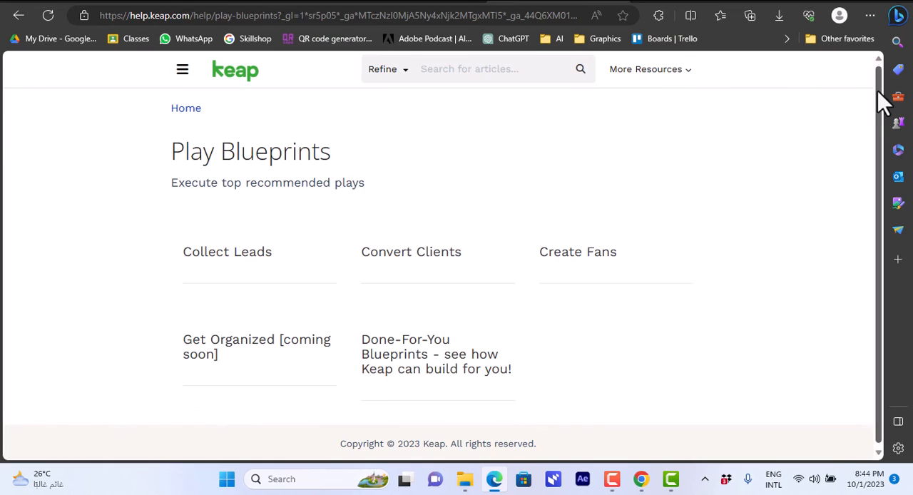
pyautogui.moveTo(83, 43)
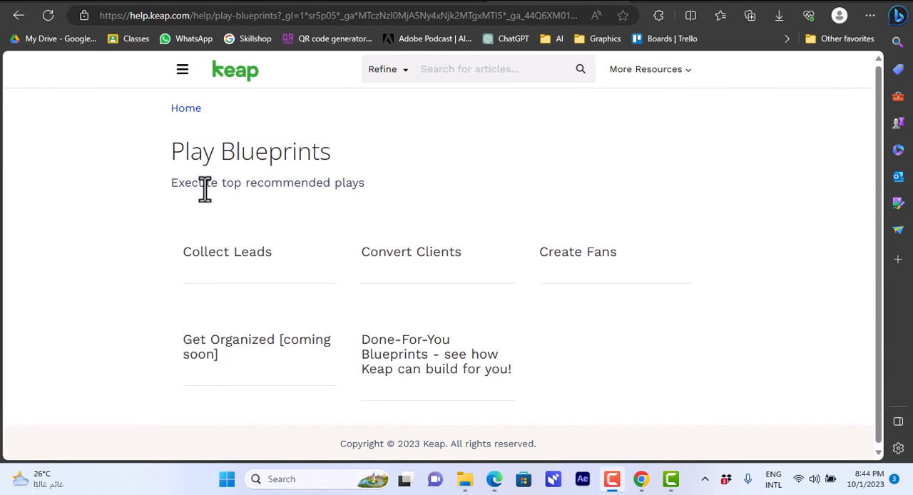
pyautogui.moveTo(228, 274)
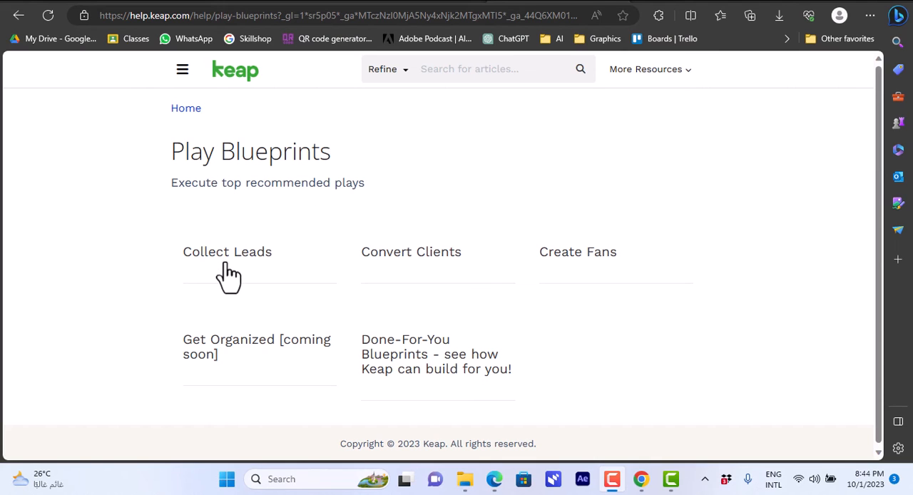
pyautogui.moveTo(291, 342)
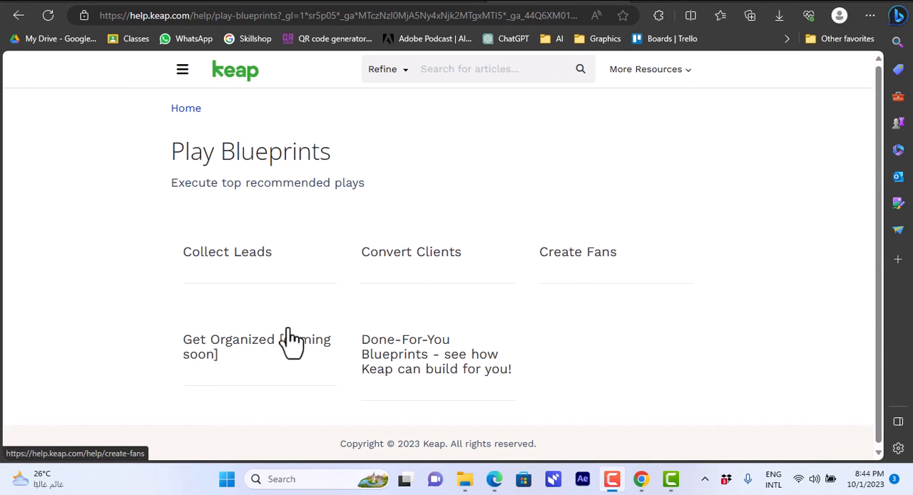
pyautogui.moveTo(239, 296)
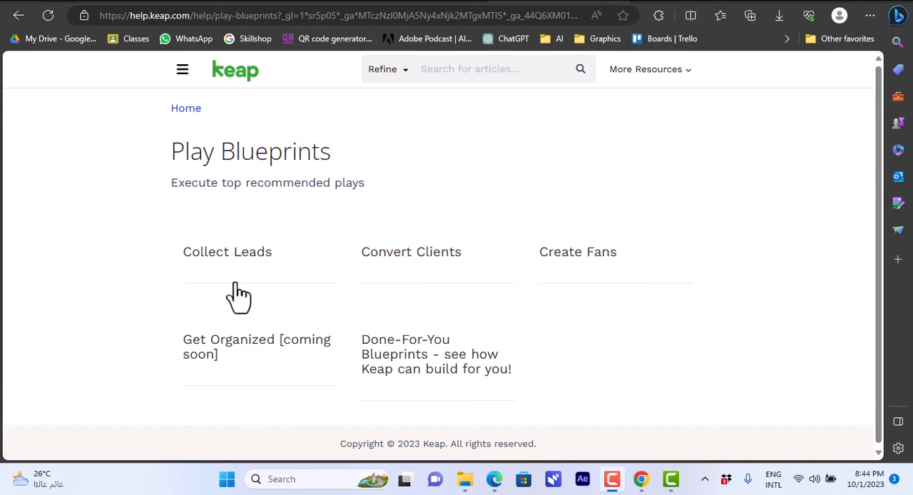
# Open the Collect Leads card to list Lead Magnet Download and Schedule a Free Consult blueprints
pyautogui.click(227, 252)
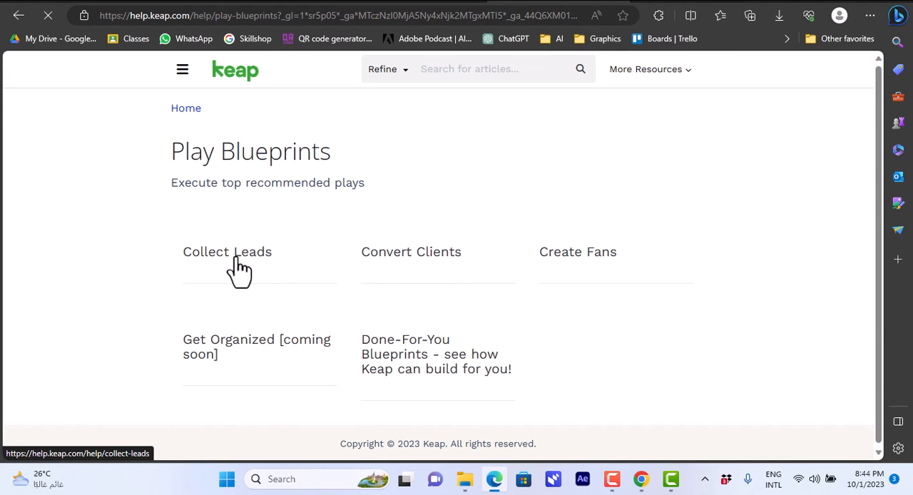
pyautogui.click(227, 251)
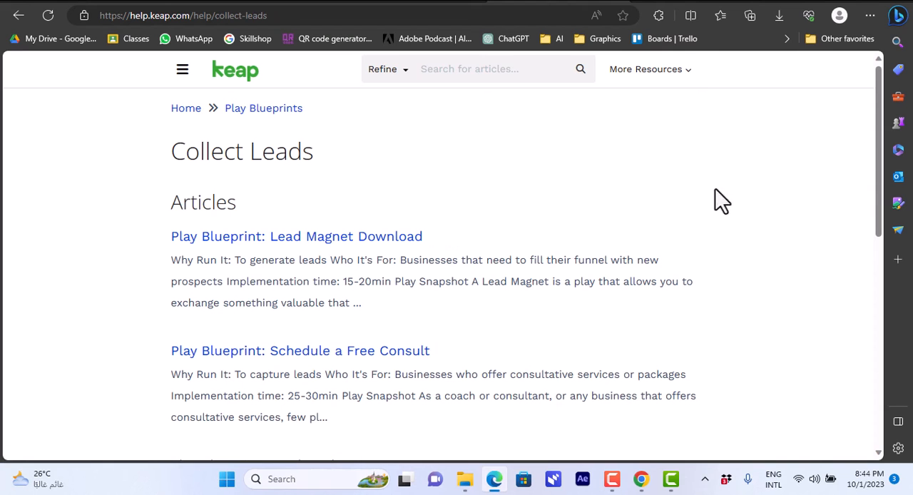
pyautogui.scroll(-3)
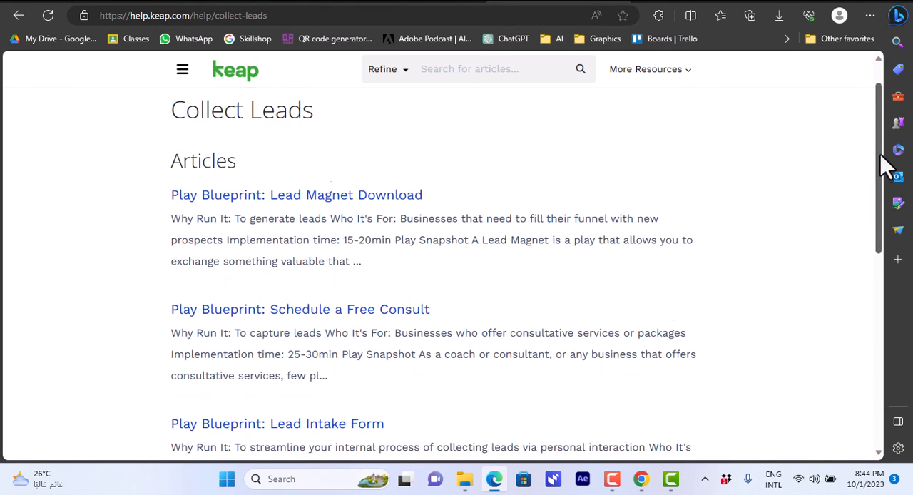
pyautogui.scroll(-3)
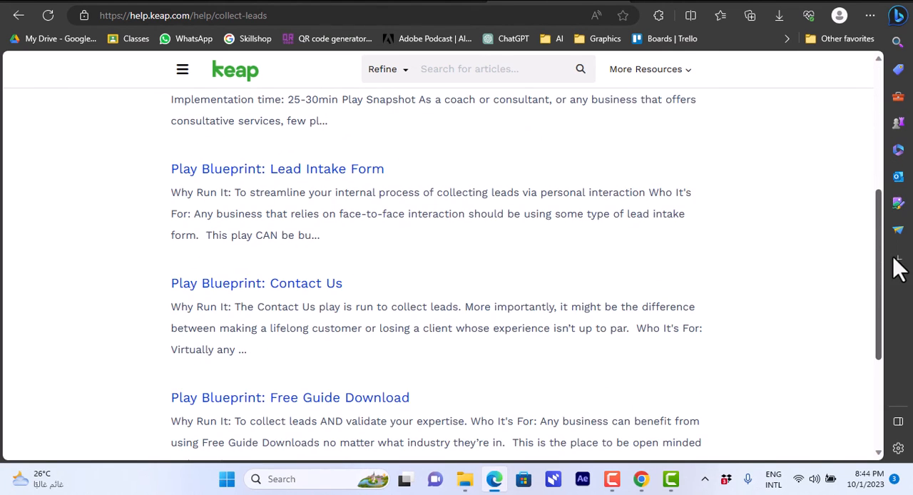
pyautogui.scroll(-3)
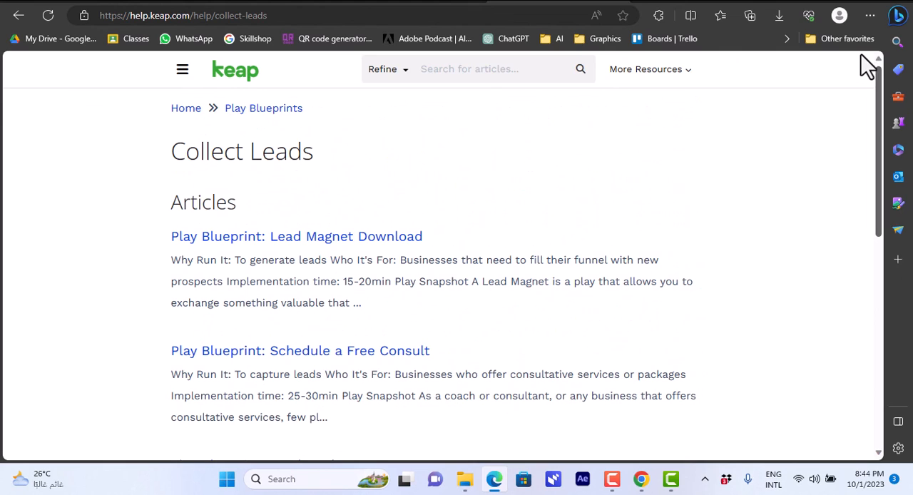
pyautogui.moveTo(290, 256)
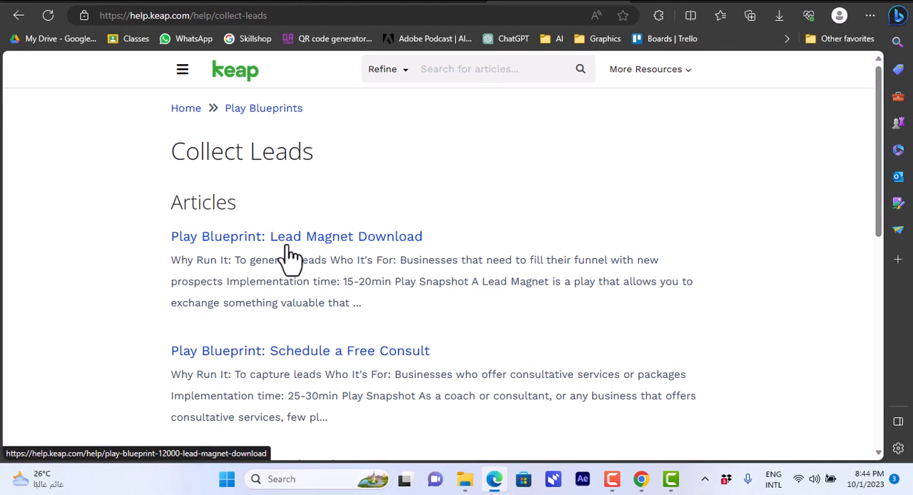
pyautogui.moveTo(309, 253)
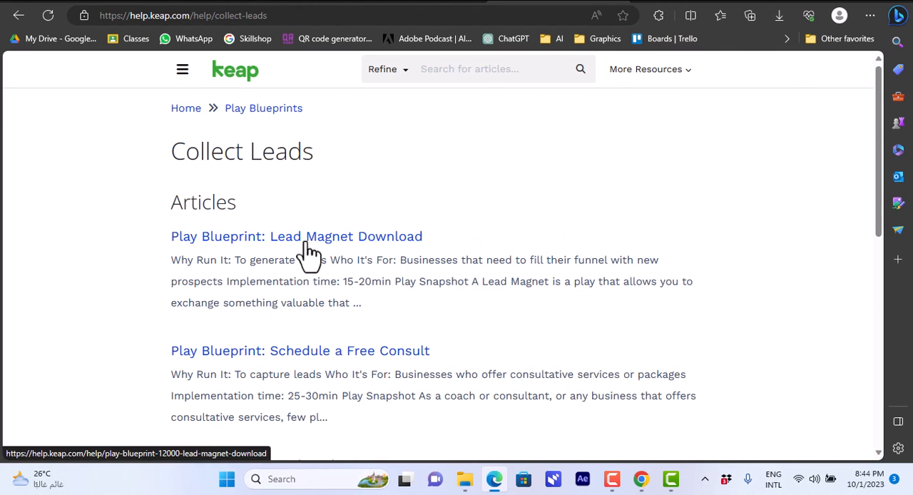
pyautogui.moveTo(245, 190)
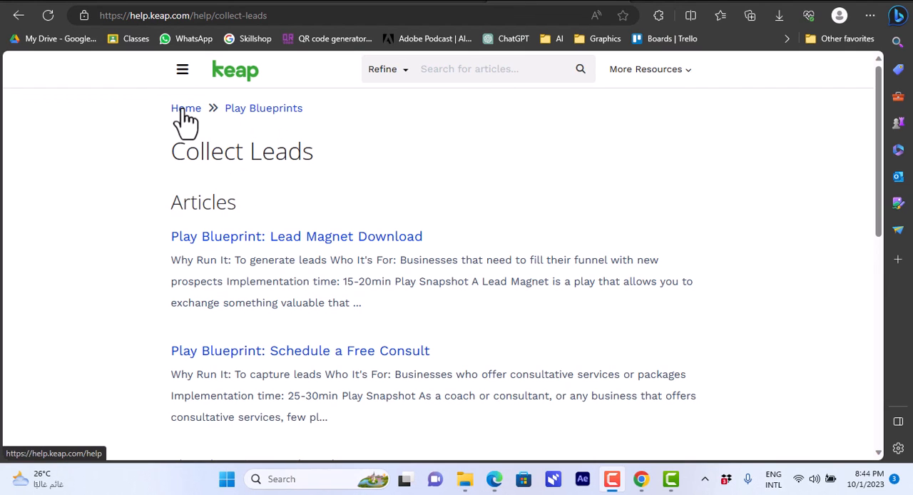
pyautogui.moveTo(239, 93)
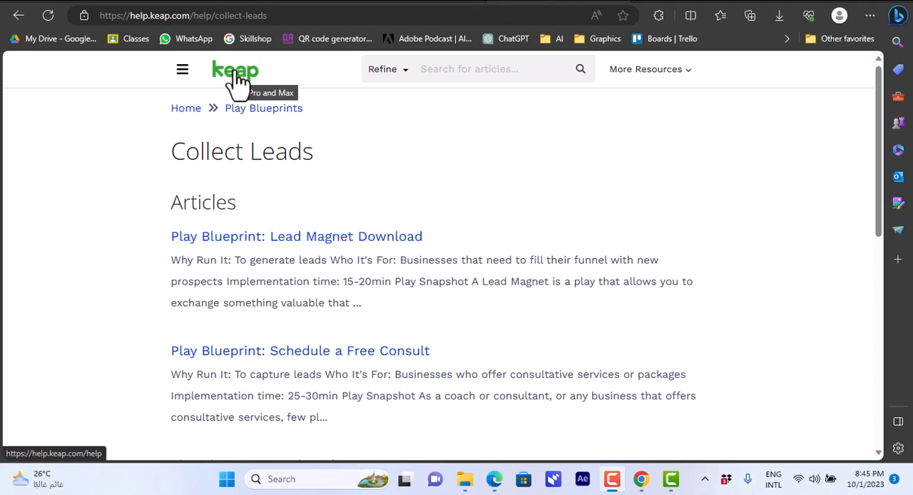
pyautogui.moveTo(408, 137)
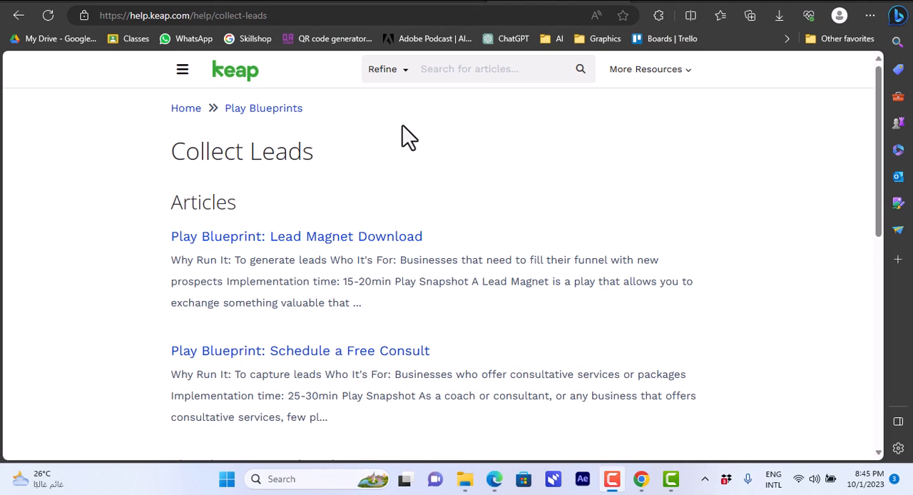
pyautogui.moveTo(514, 136)
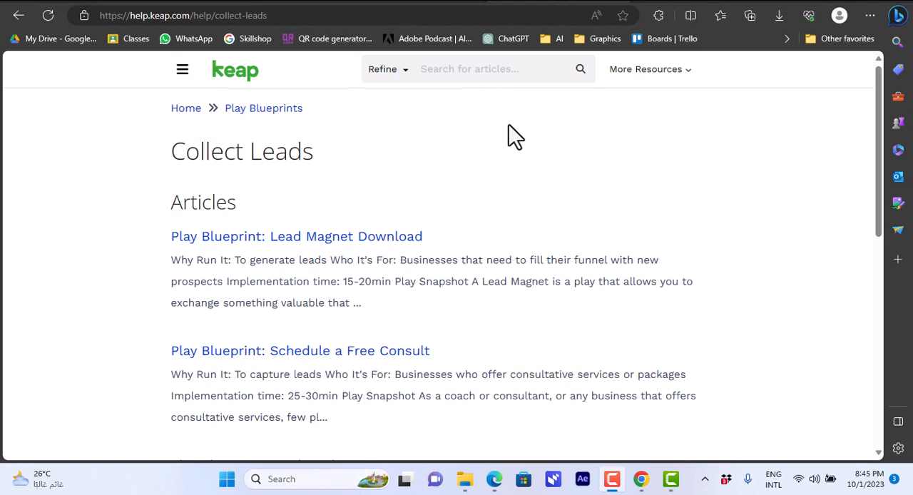